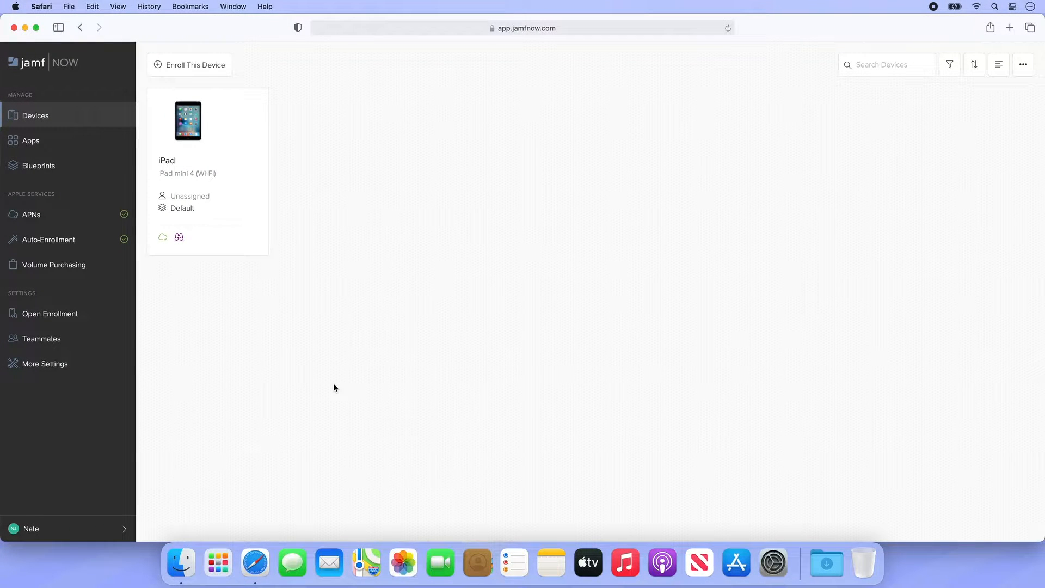
Browse the Add From Template recommendations, then return to the Blueprints list showing Default and Test 1.
left_click(38, 165)
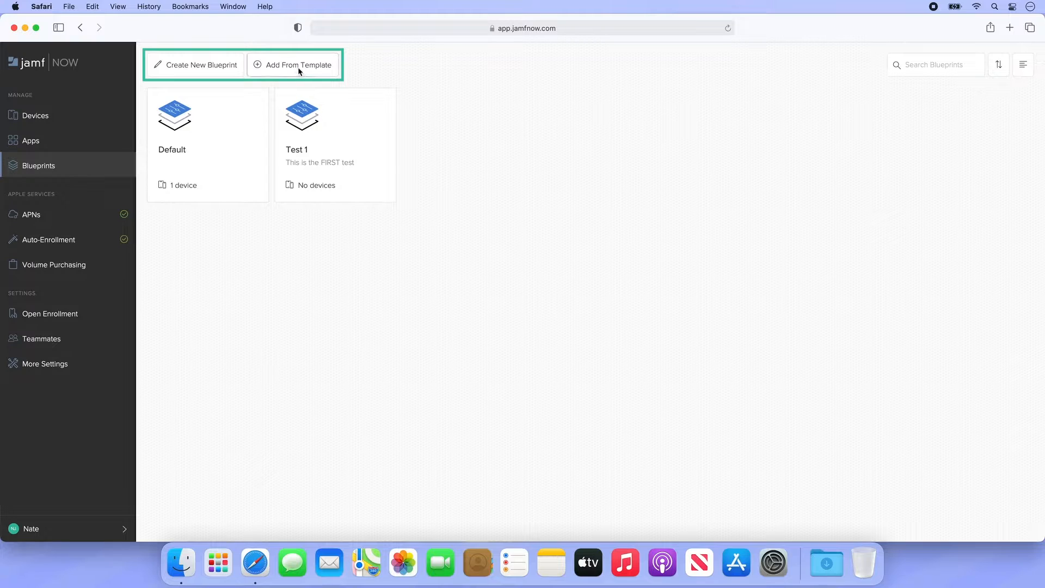
left_click(297, 64)
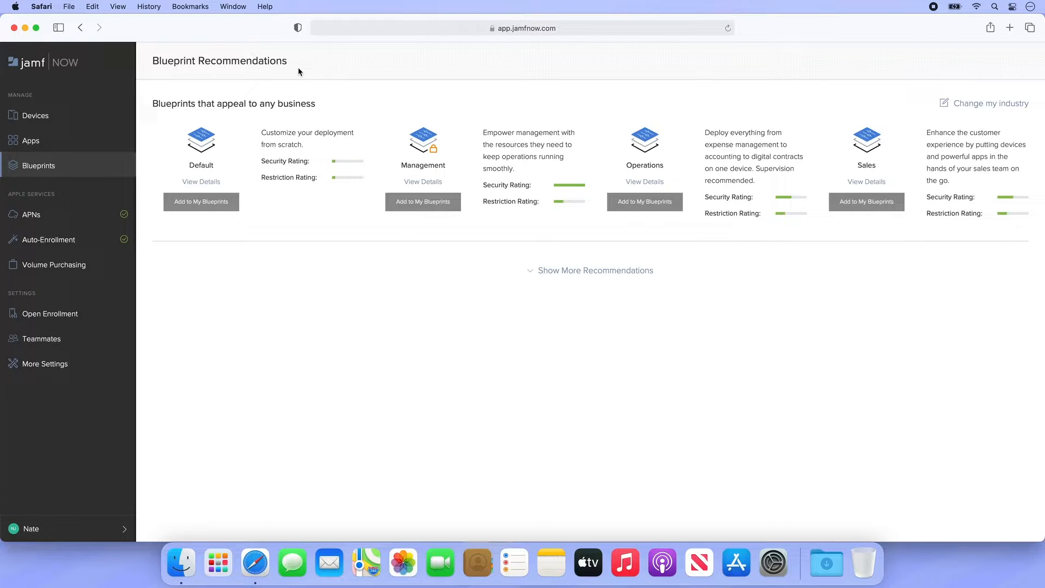
left_click(423, 182)
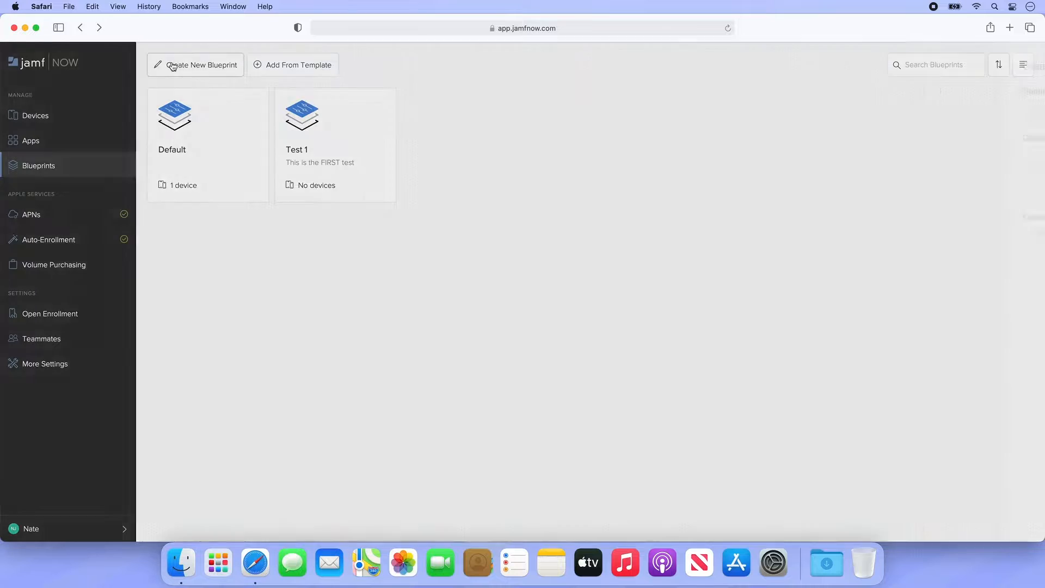
Create and save a new blueprint named 'Jamf Training'.
left_click(195, 65)
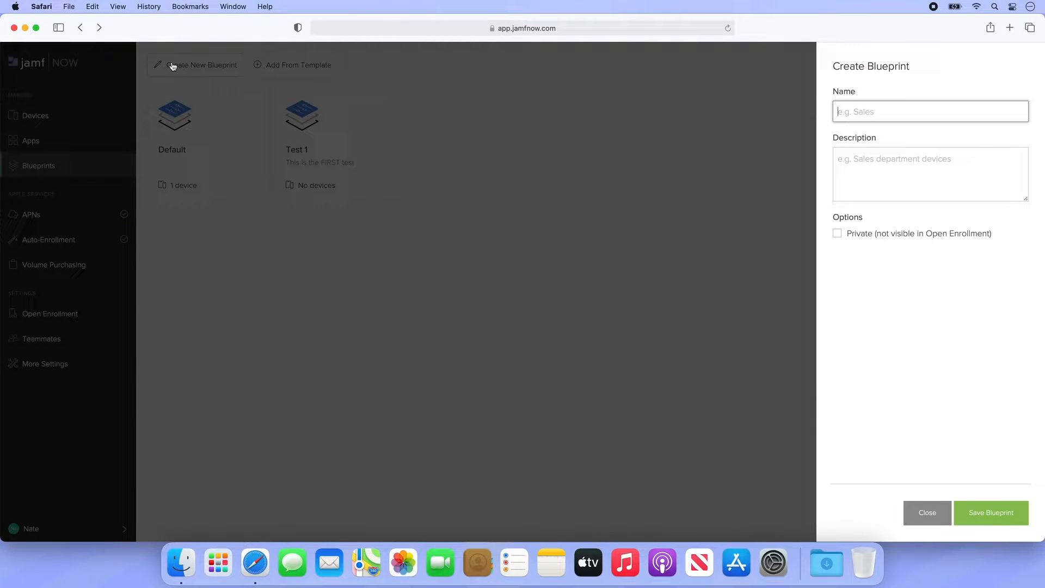
type("Jamf Training")
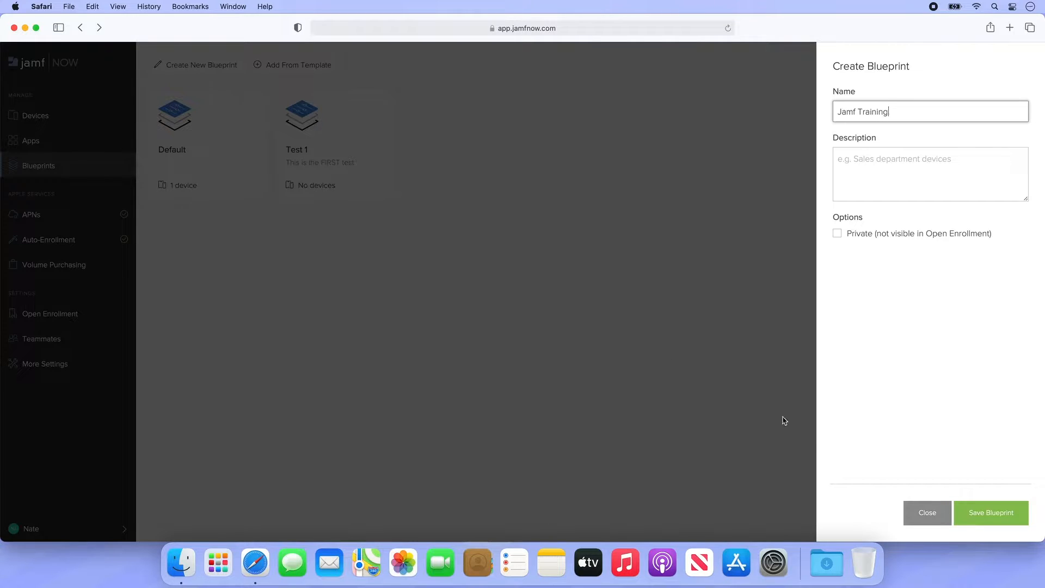
left_click(991, 512)
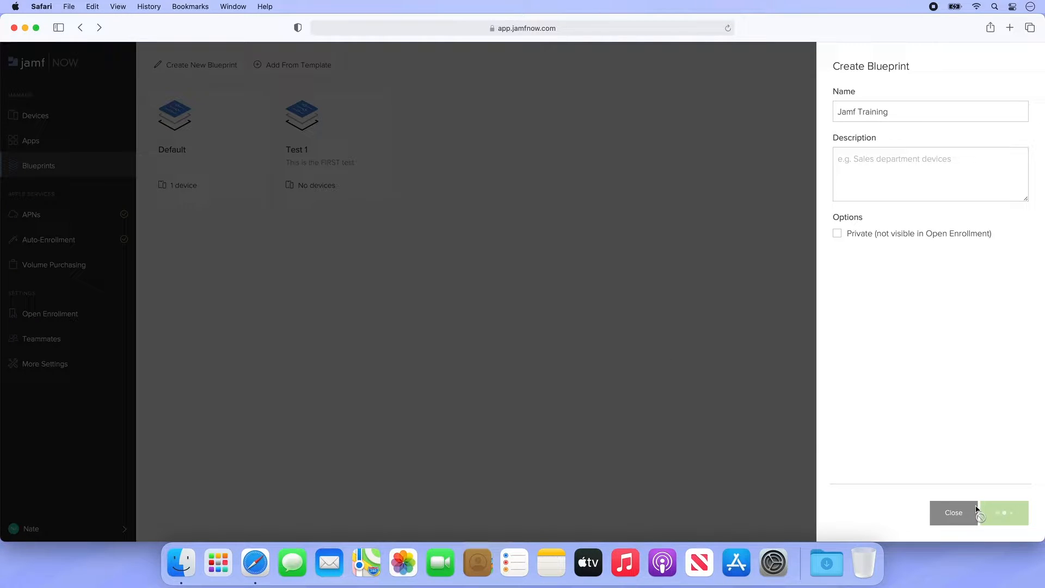
left_click(1003, 513)
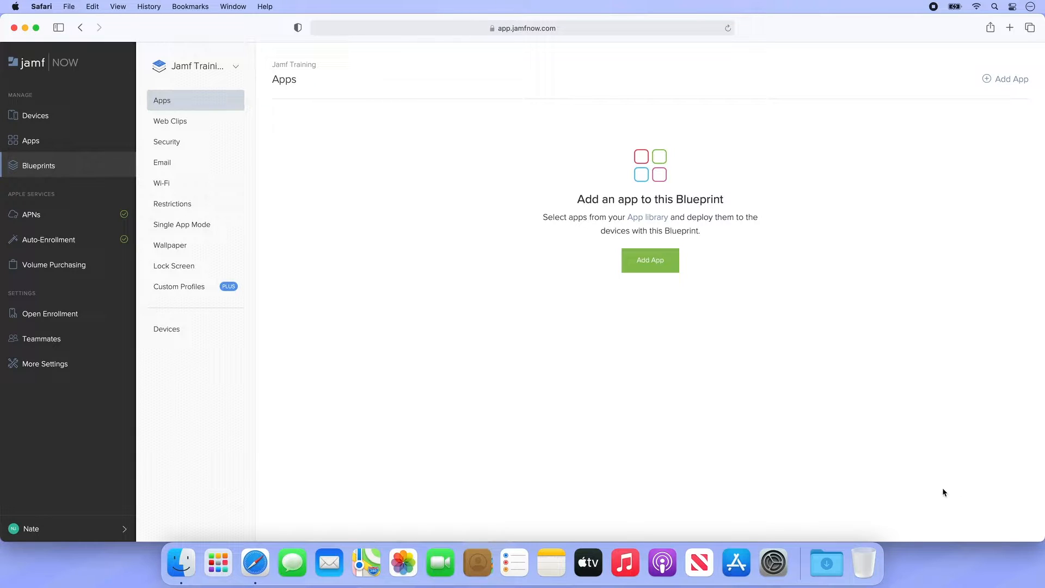
mouse_move(650, 261)
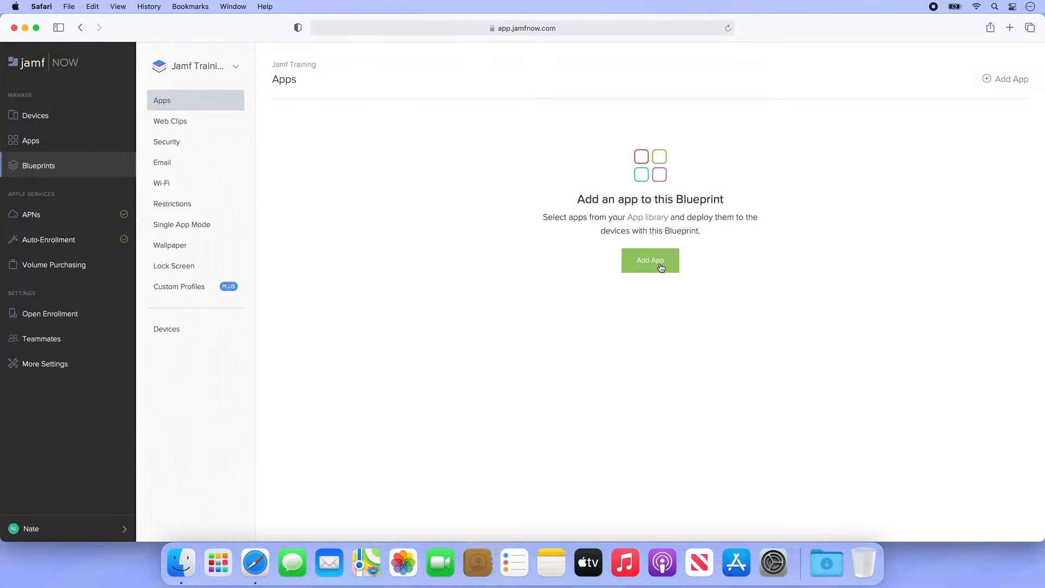
Assign the Jamf One iPhone app to the blueprint's app list.
left_click(649, 260)
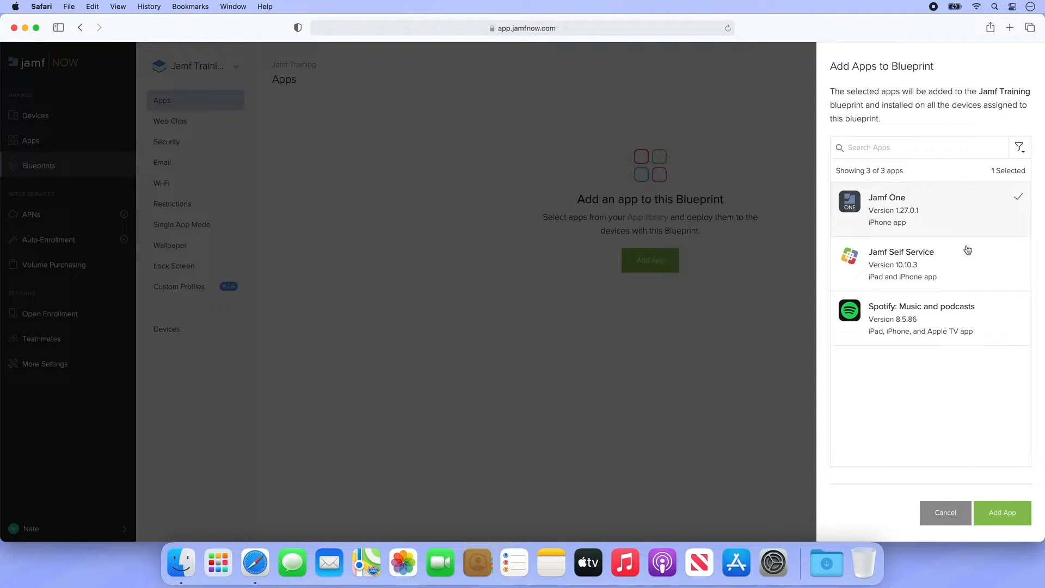
left_click(1002, 513)
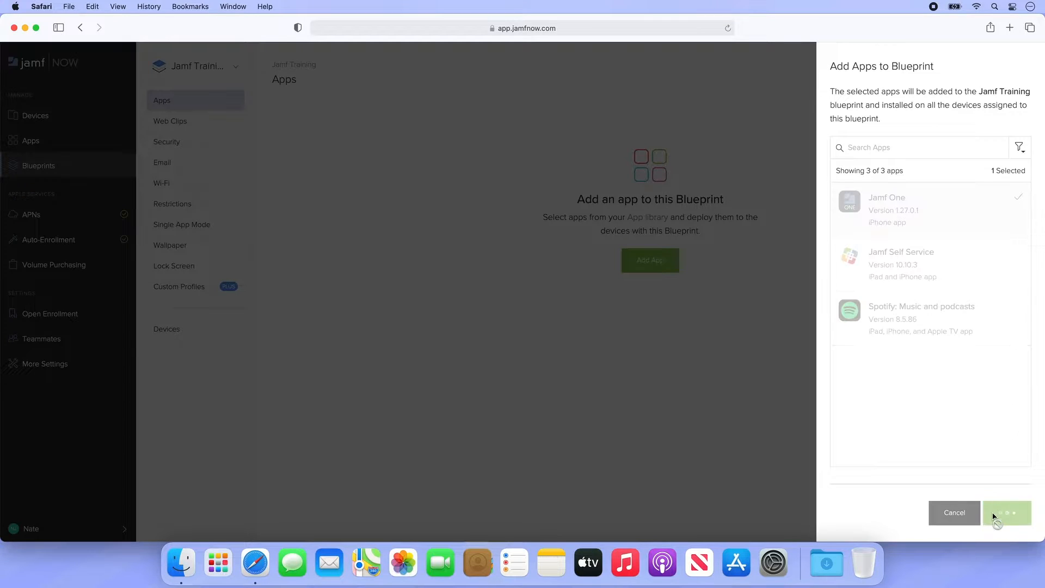
left_click(1008, 512)
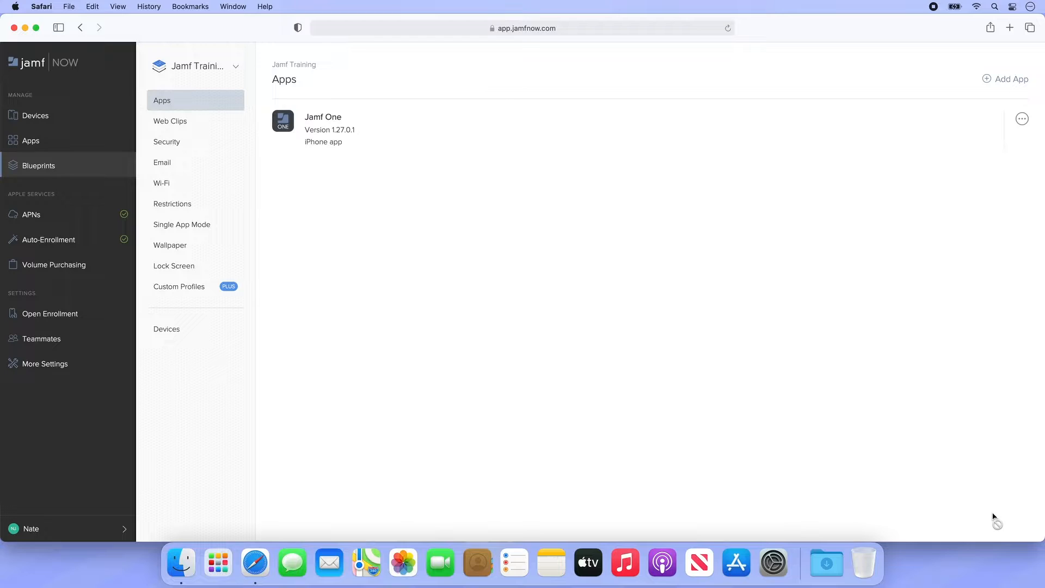
mouse_move(560, 319)
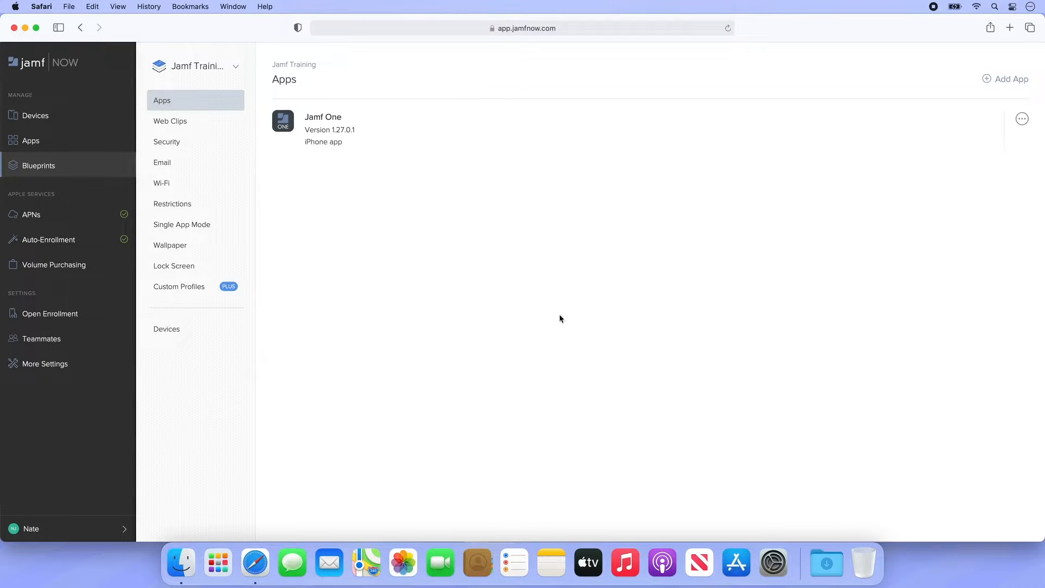
left_click(170, 121)
type("J")
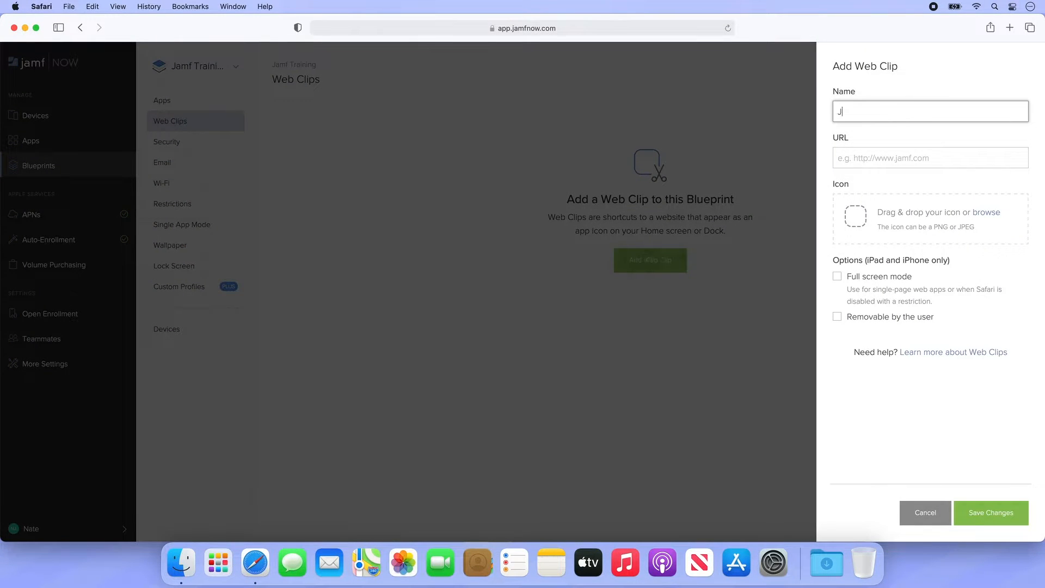
type("https://jamf.com/jamf-nation")
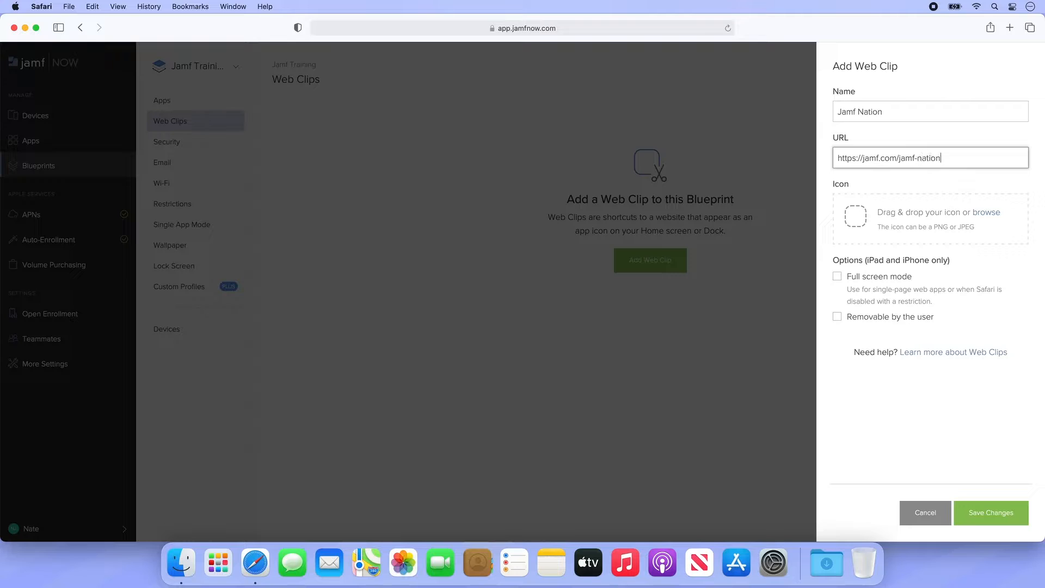
mouse_move(683, 263)
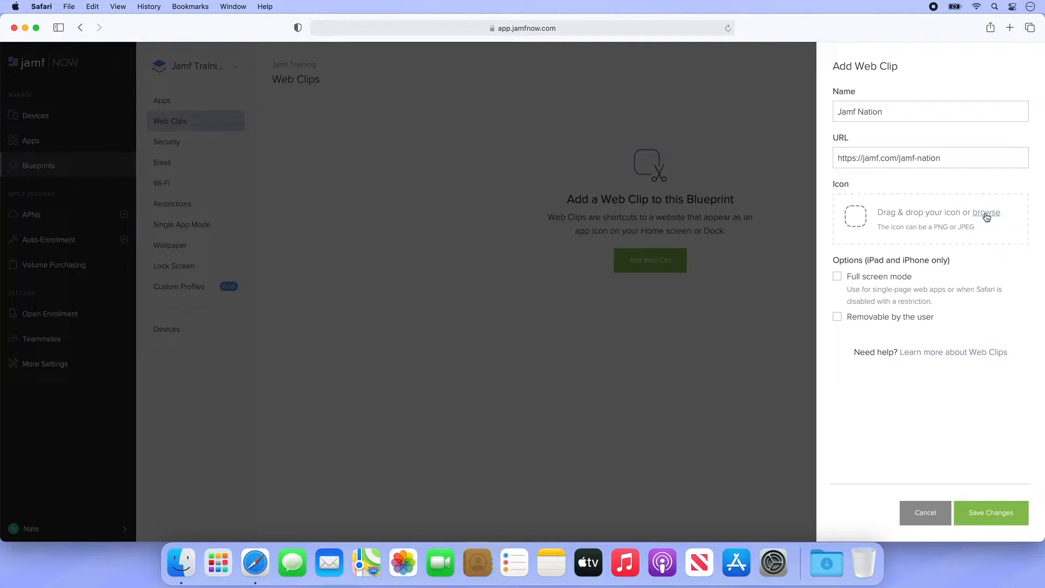
left_click(985, 212)
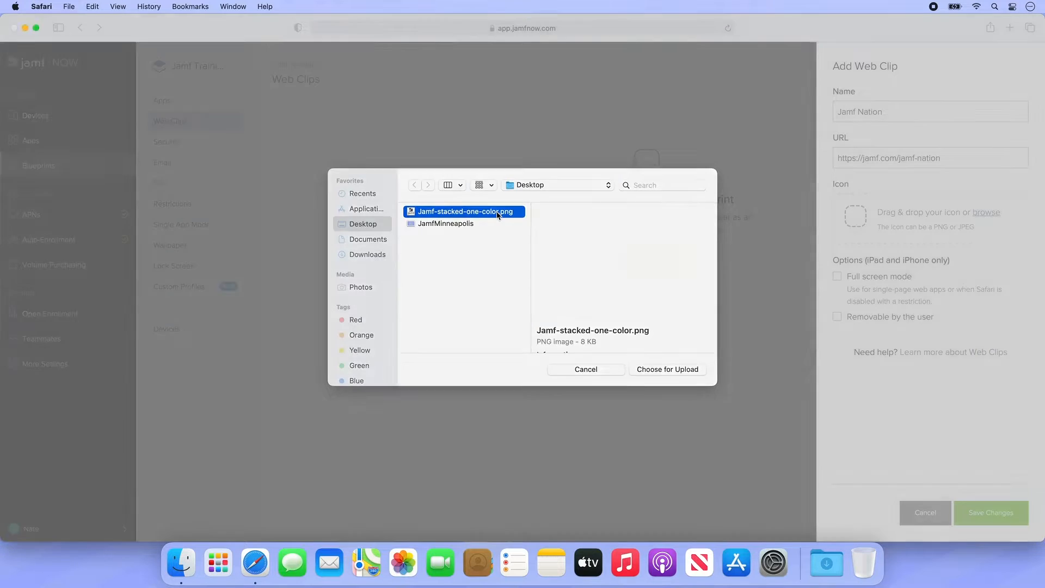
left_click(666, 370)
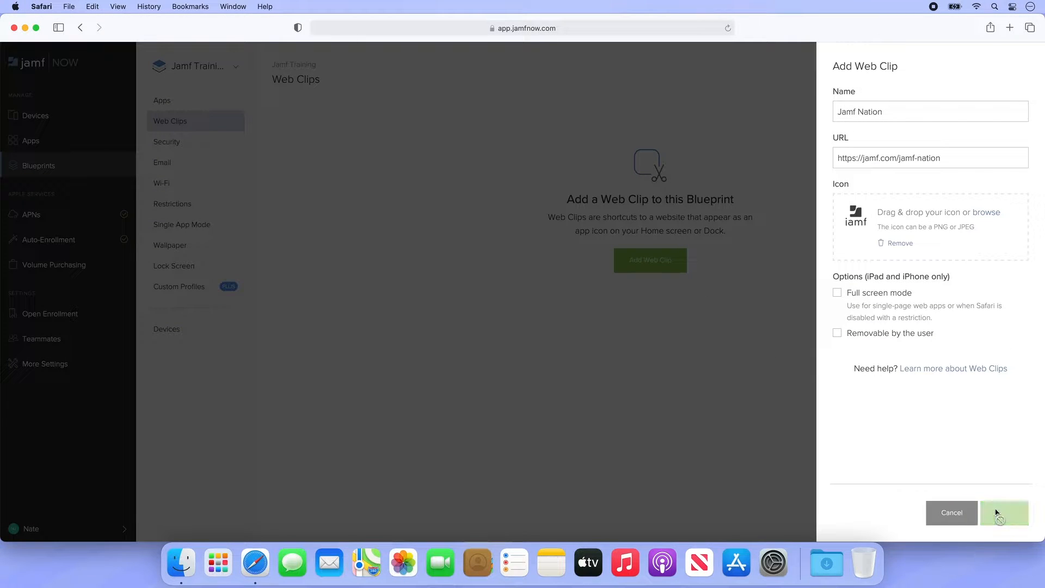
left_click(1004, 513)
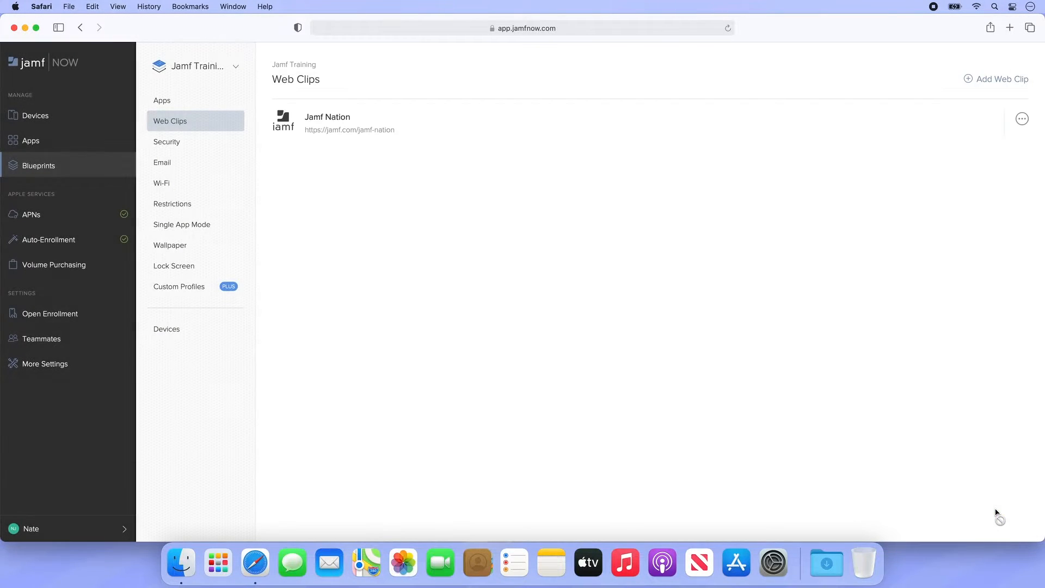
Enable Require Passcode with minimum length 6 in Security and save.
left_click(167, 142)
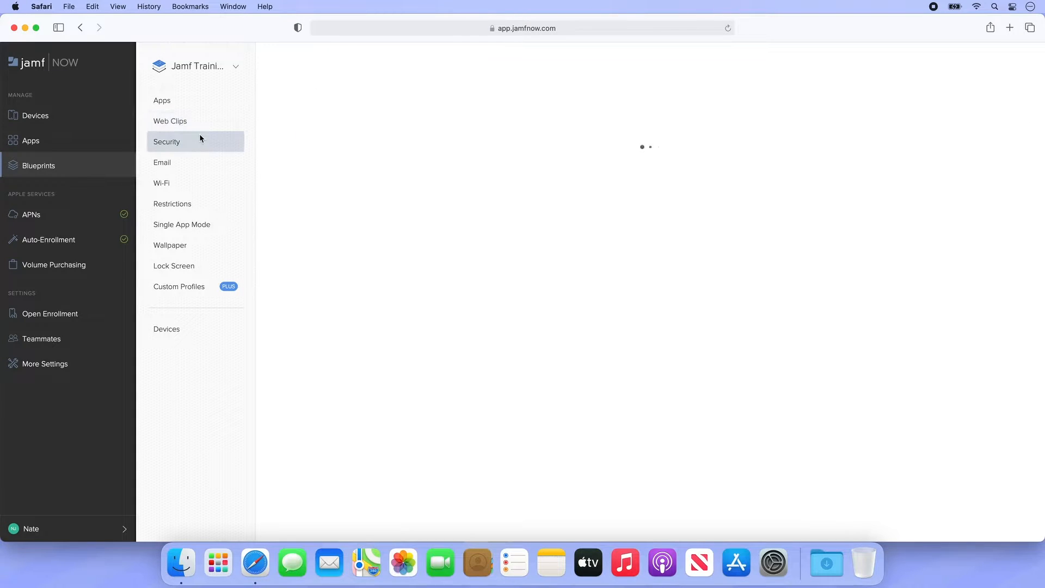
left_click(166, 142)
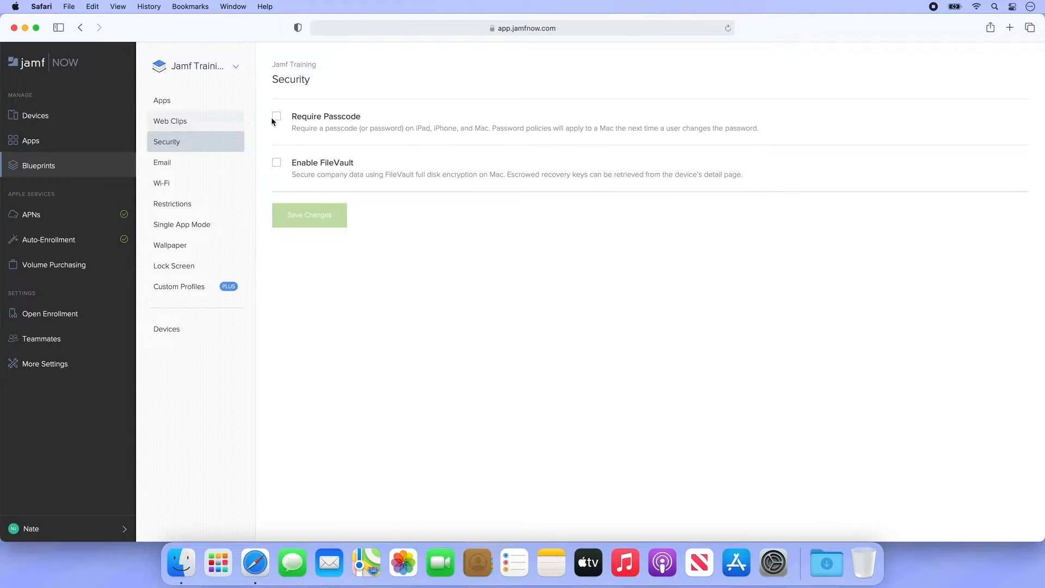
left_click(275, 116)
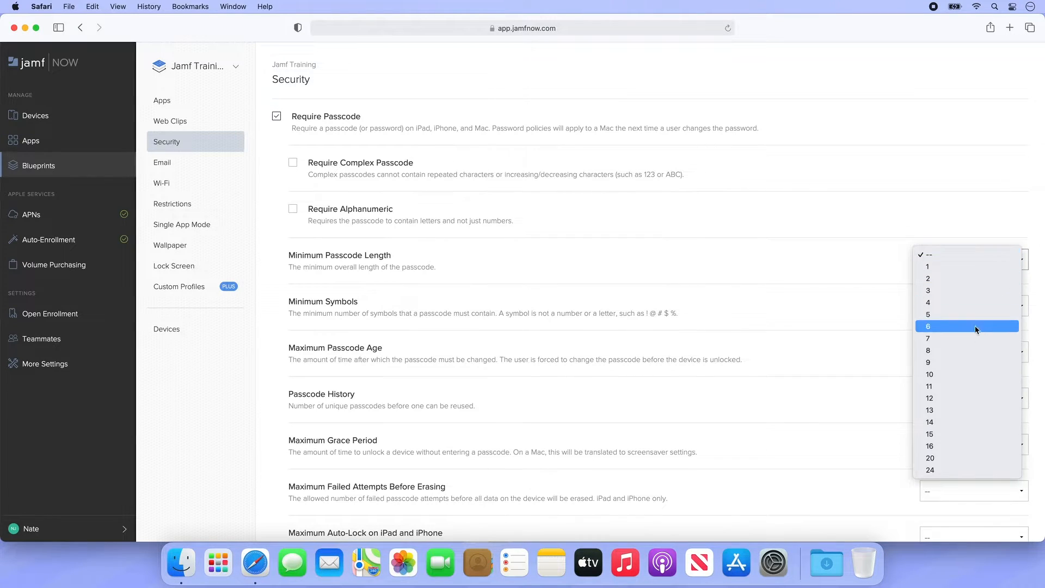
left_click(928, 327)
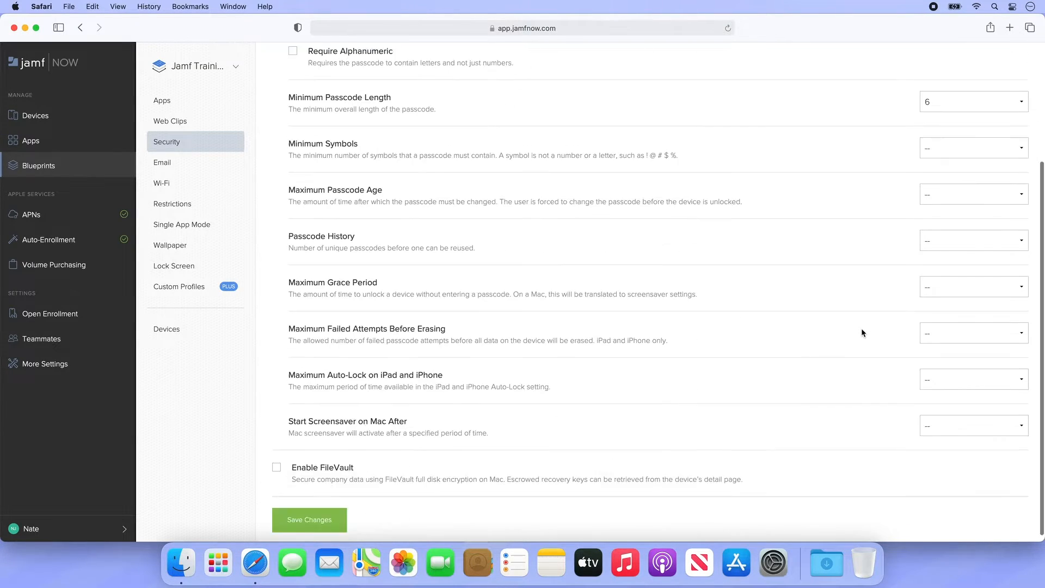
left_click(308, 519)
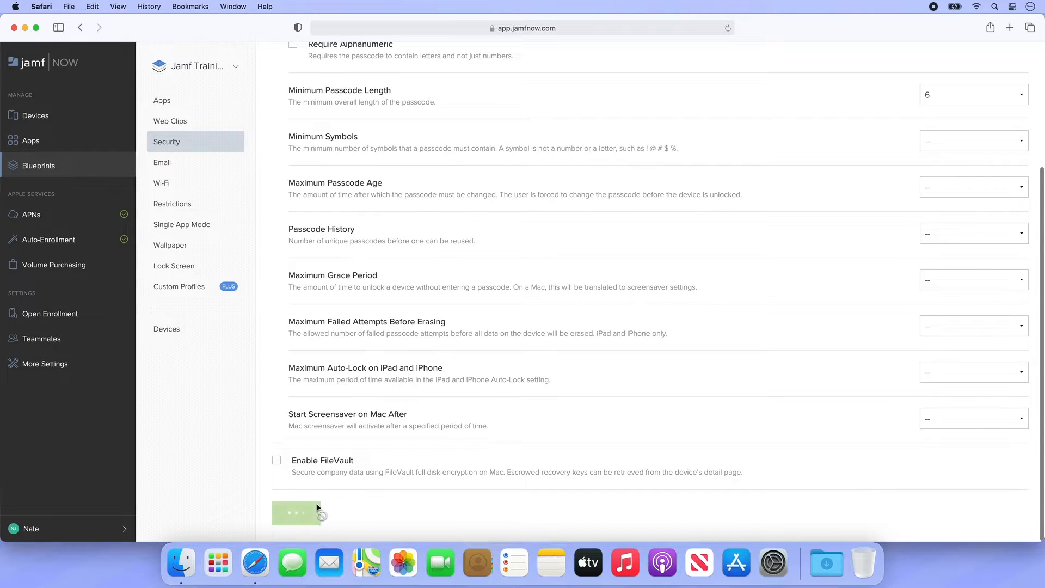
left_click(308, 512)
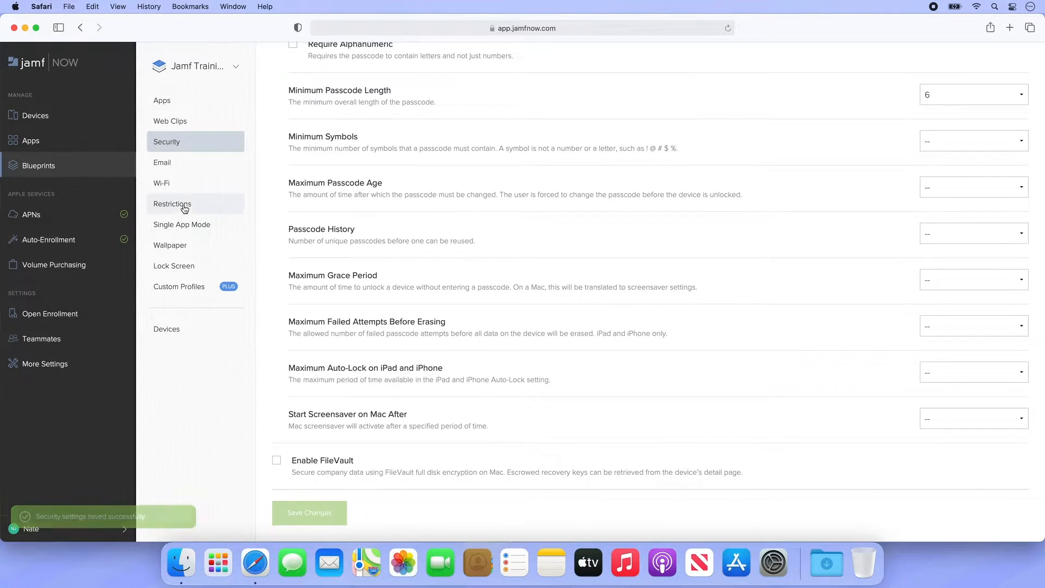
Look at the blueprint's Email settings, then move to its Wi-Fi section.
left_click(162, 162)
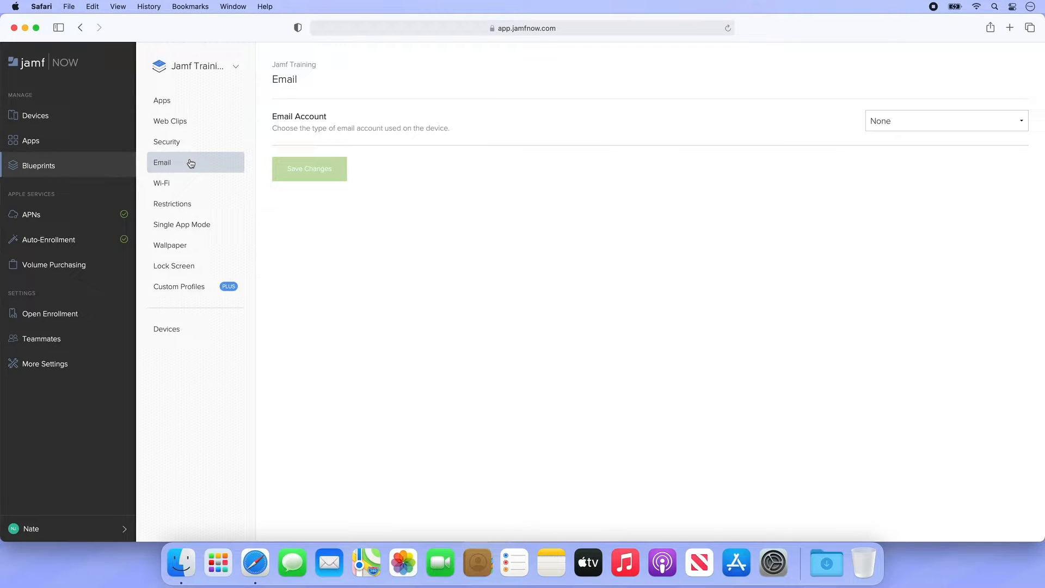
left_click(161, 183)
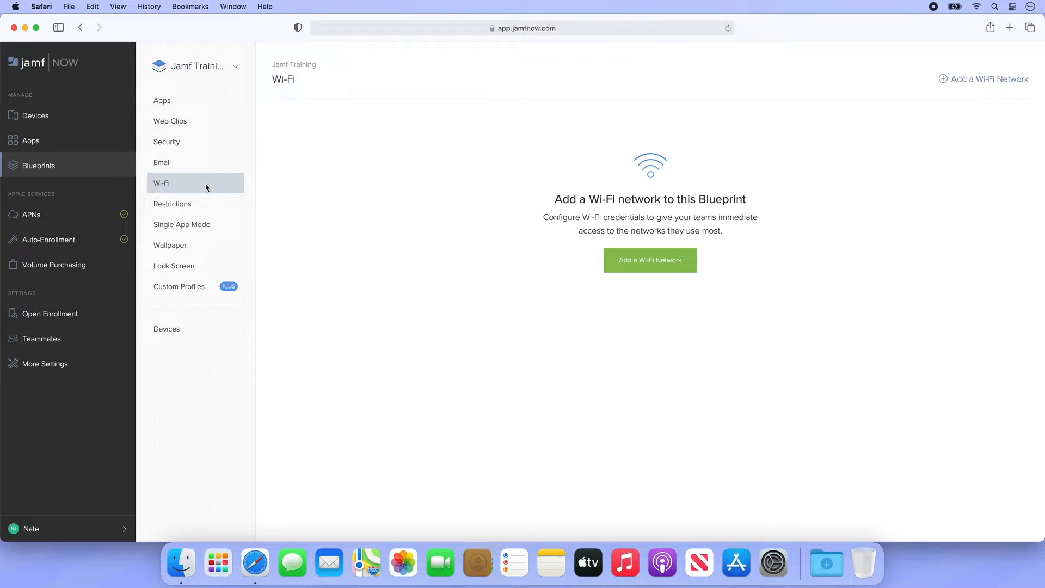
Add the 'Guestyburg Address' Wi-Fi network with WPA2 security and password, auto-join, and save.
left_click(649, 260)
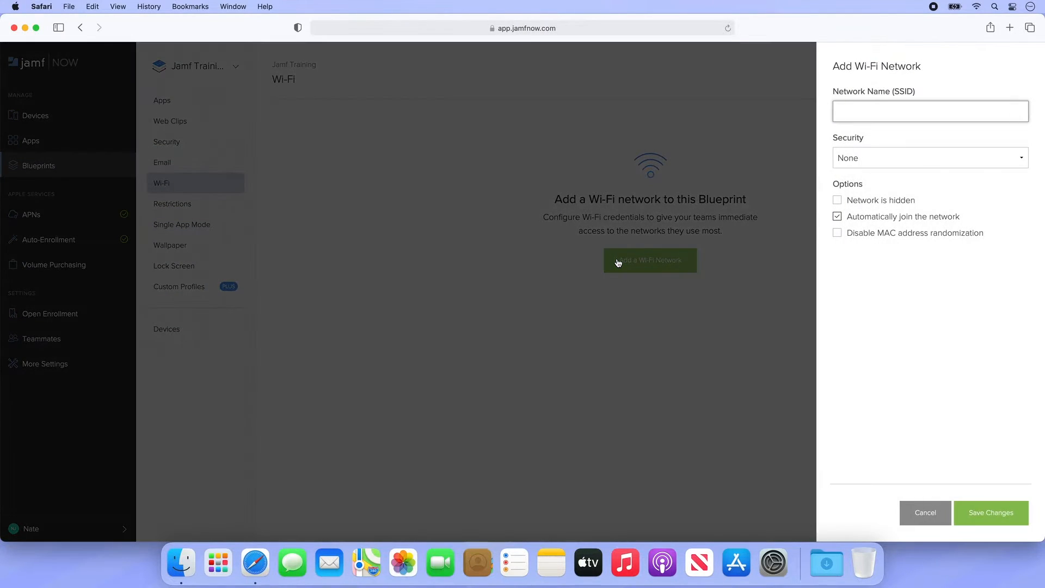
type("Guestyburg Address")
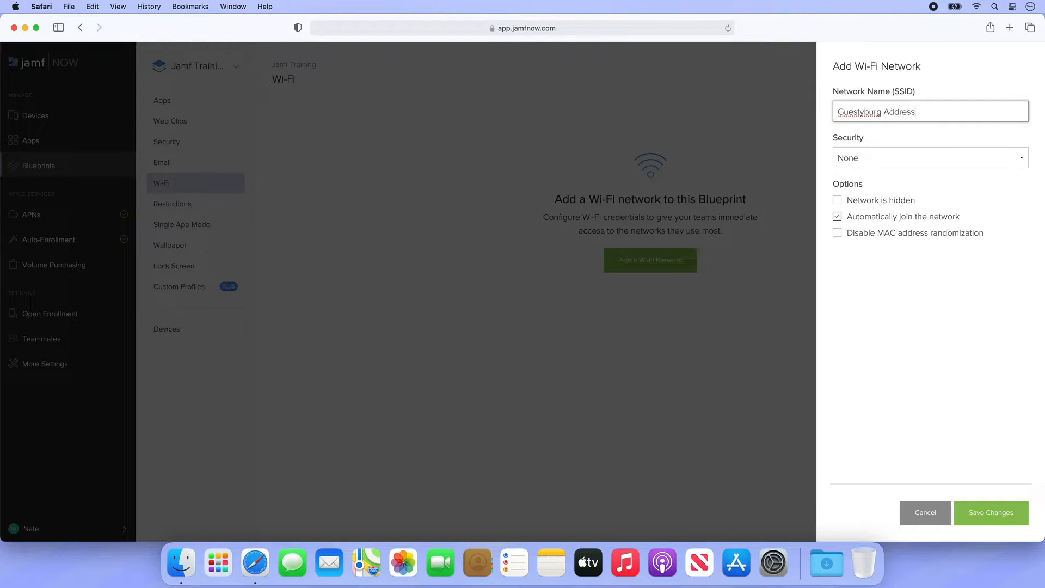
left_click(929, 158)
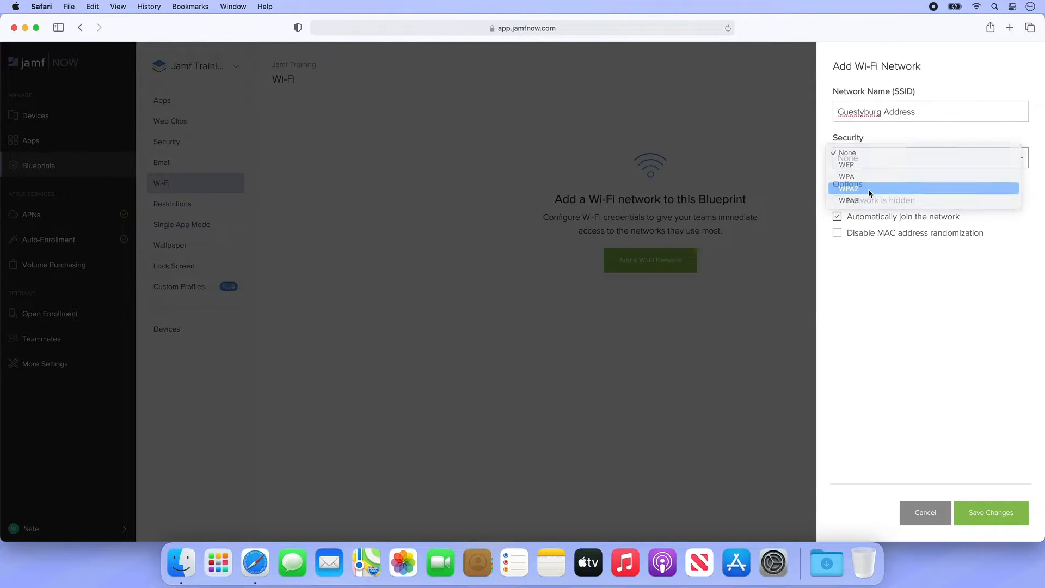
left_click(850, 188)
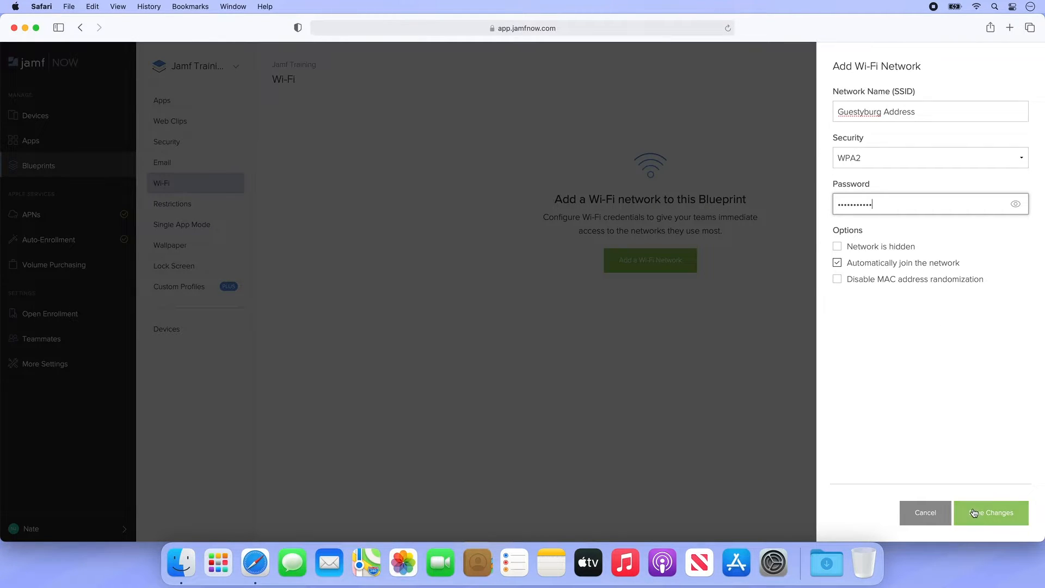
left_click(991, 513)
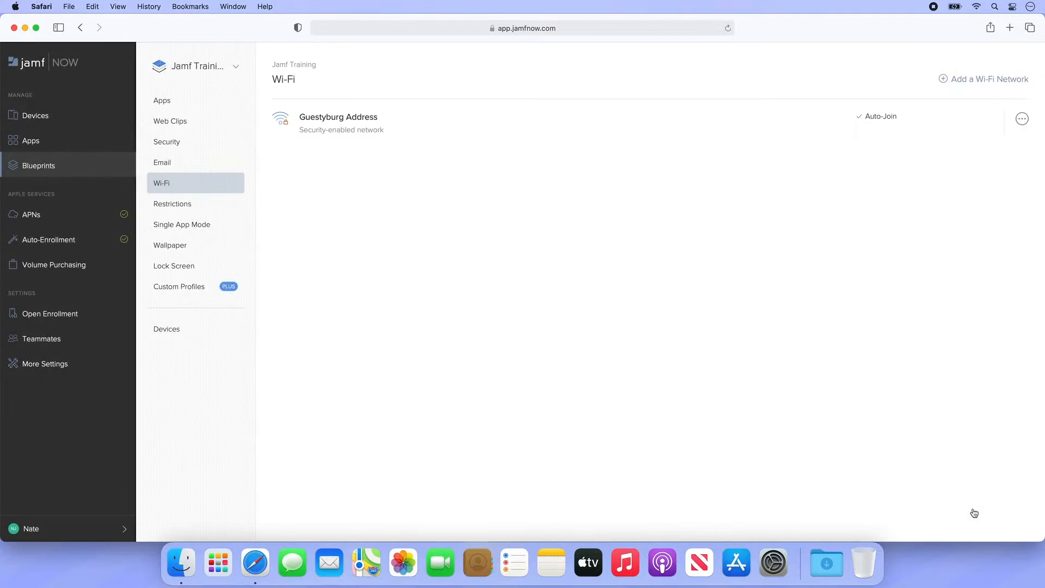
mouse_move(492, 317)
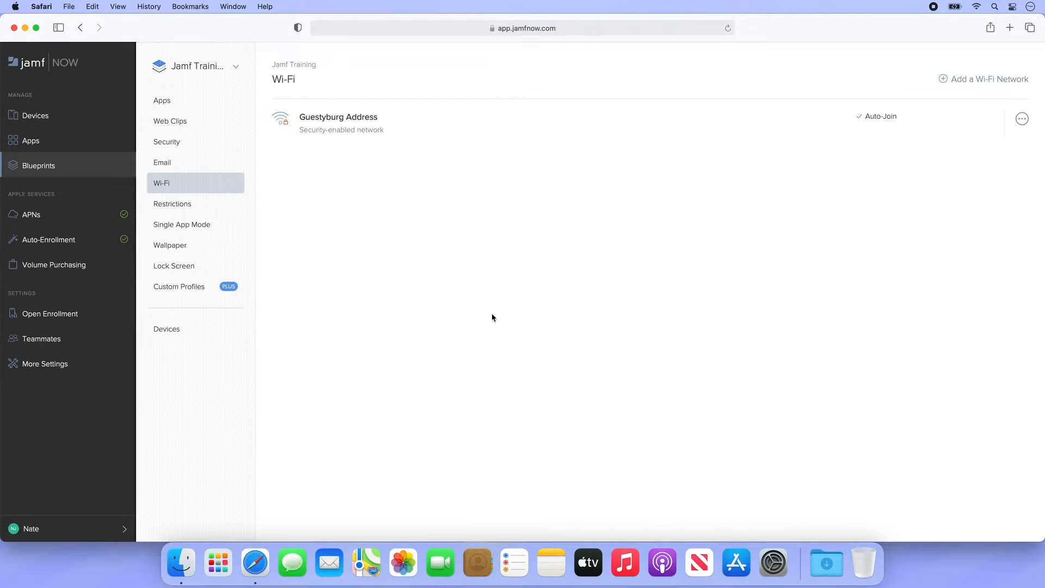
Under Restrictions > Apps, enable Disable Deleting Apps, then expand App Usage.
left_click(174, 204)
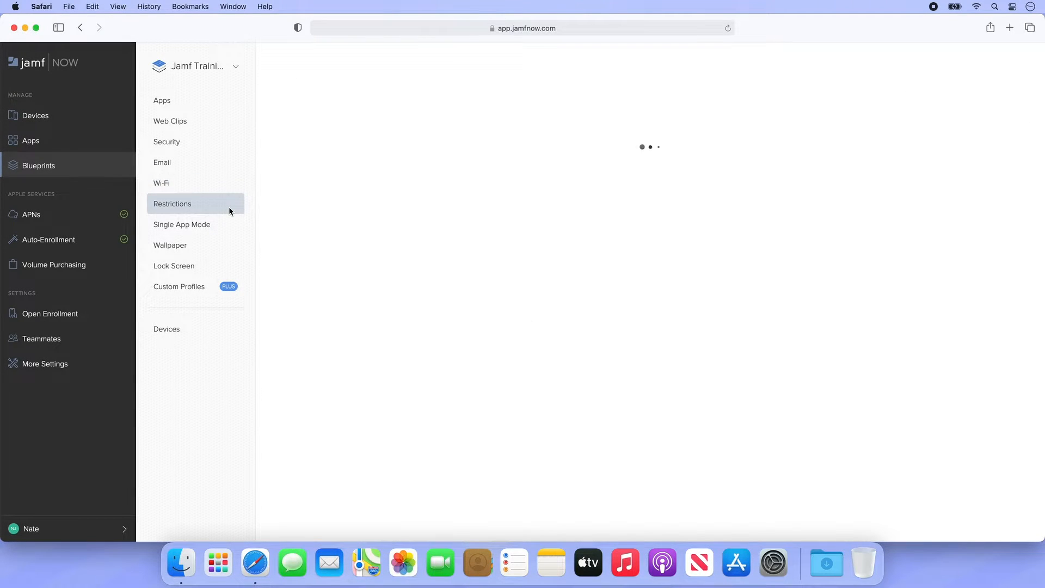
left_click(173, 203)
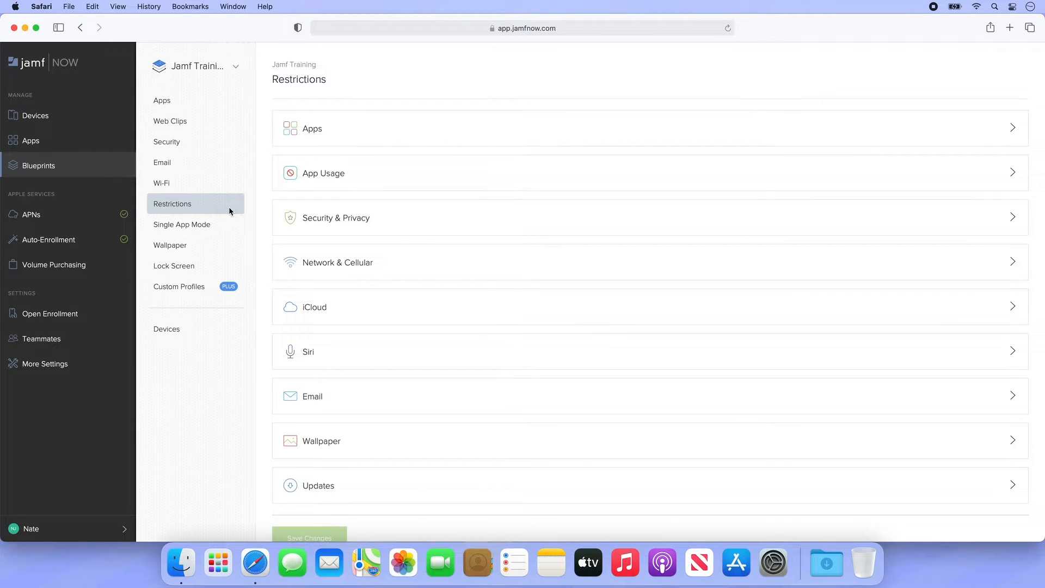
mouse_move(418, 130)
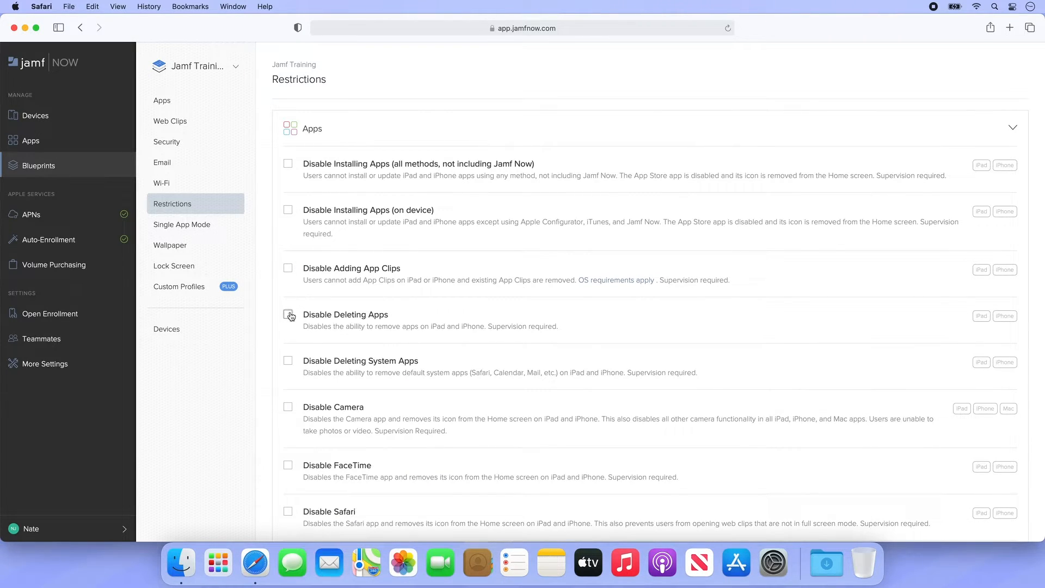
left_click(288, 313)
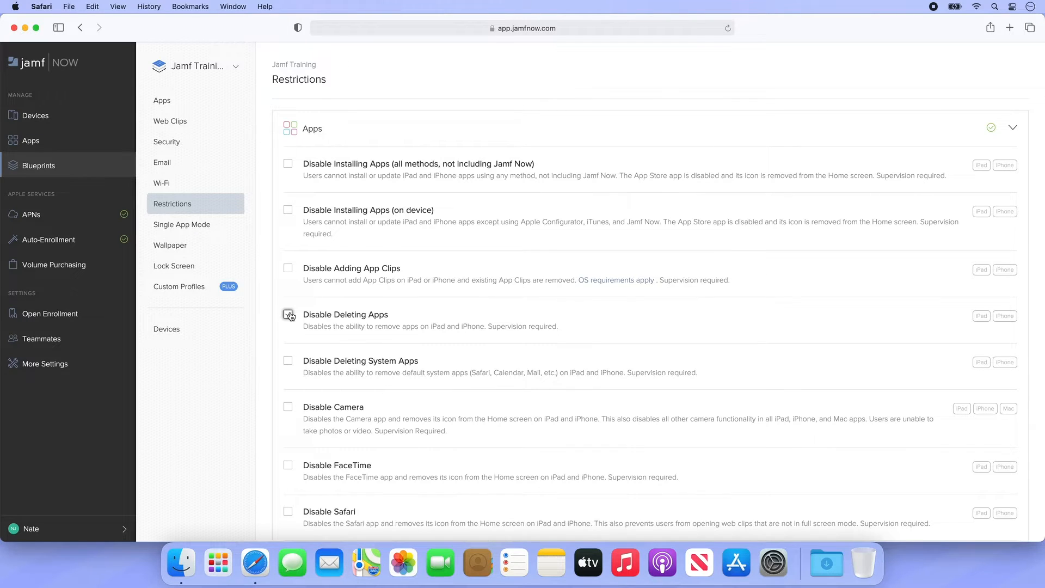
left_click(288, 314)
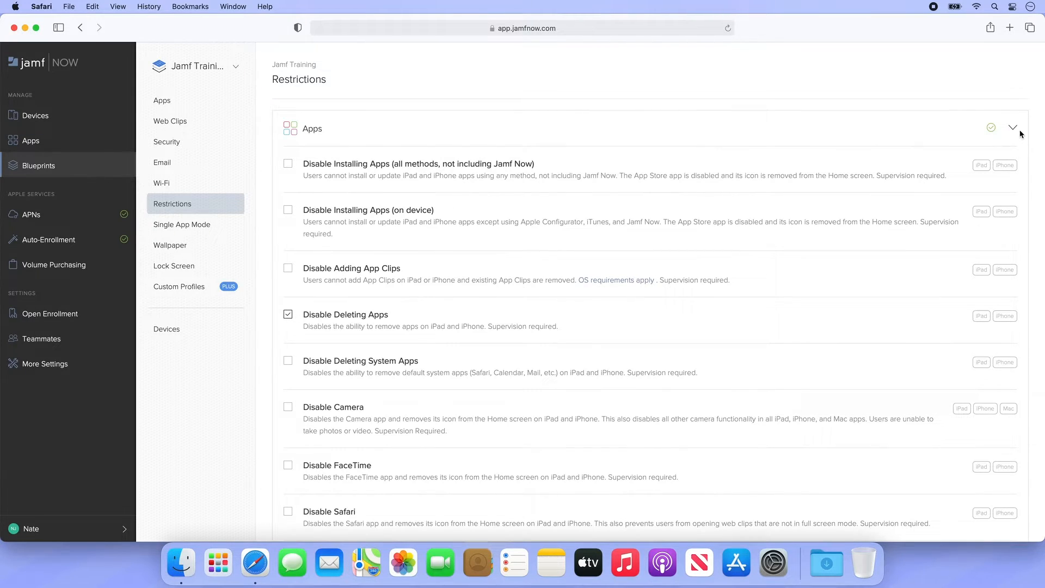
left_click(1013, 128)
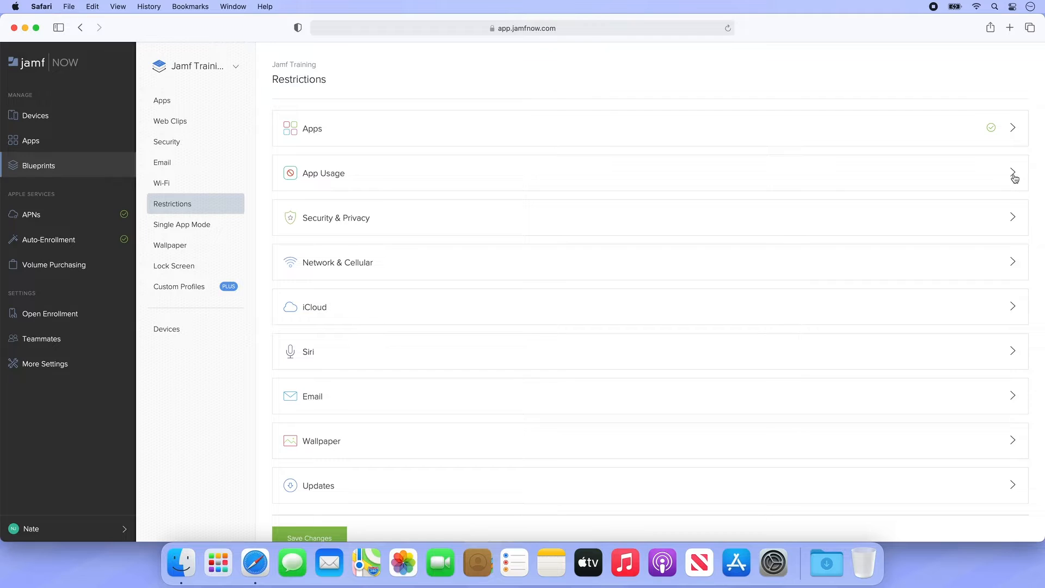
left_click(1013, 173)
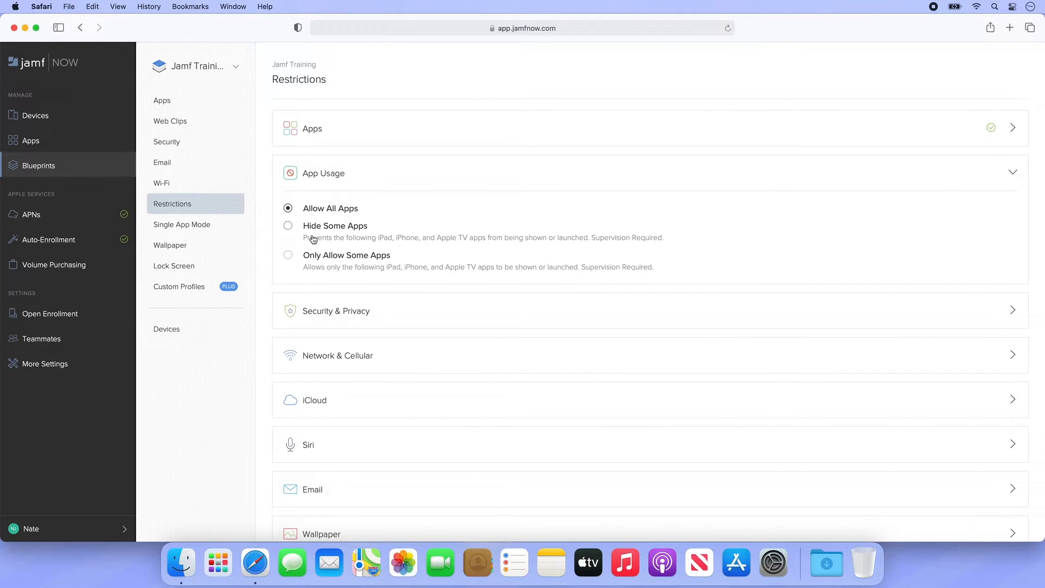
Choose Hide Some Apps and add Messages to the hidden apps list.
left_click(288, 225)
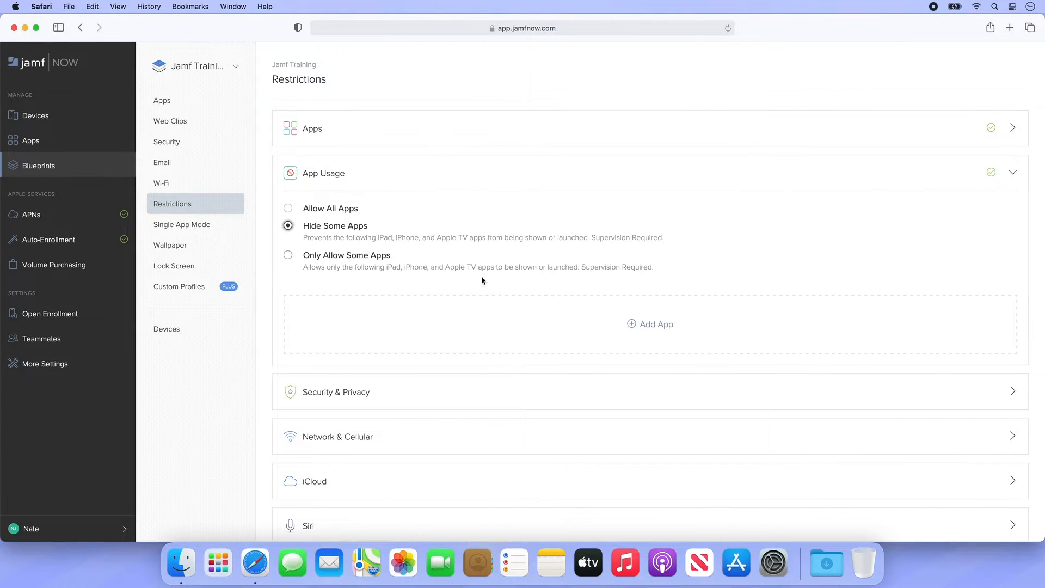
left_click(651, 325)
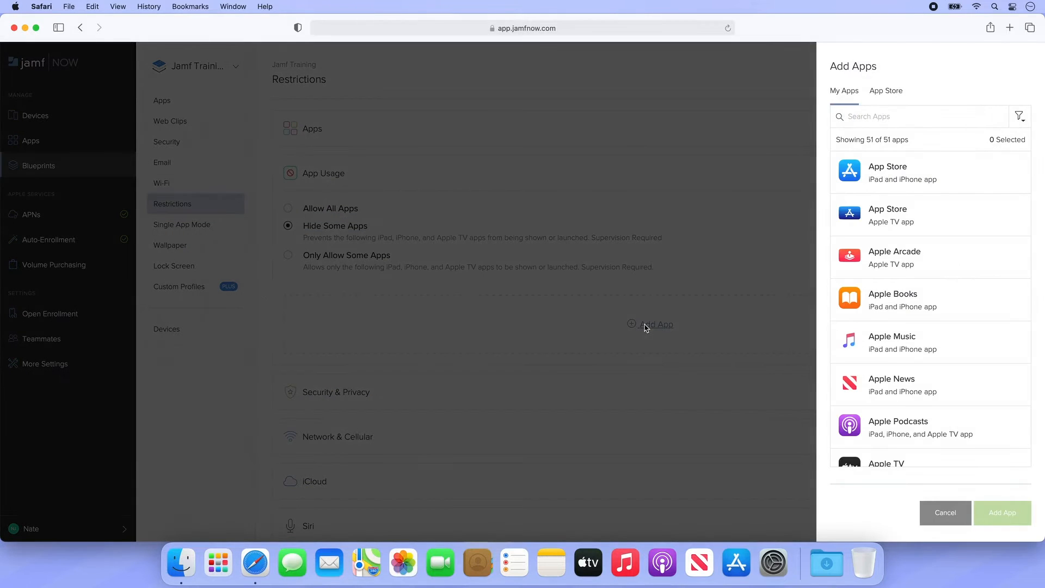
scroll("down", 3)
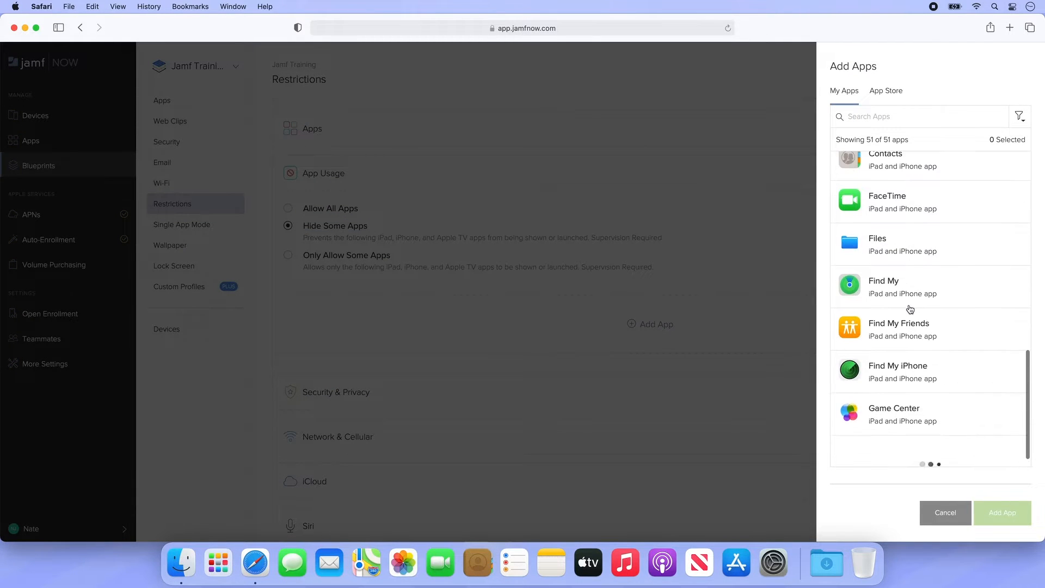
left_click(927, 285)
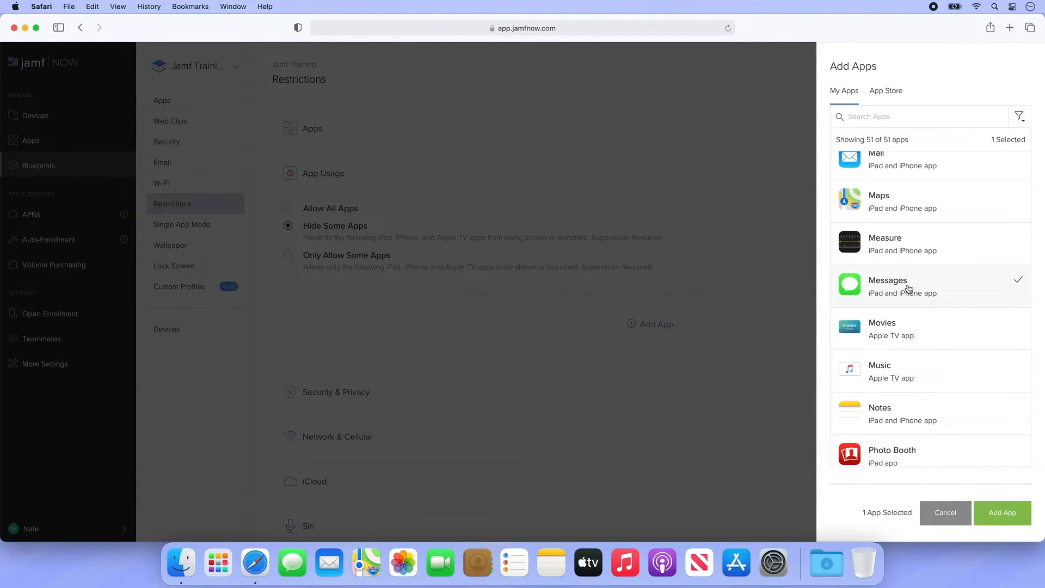
left_click(1002, 513)
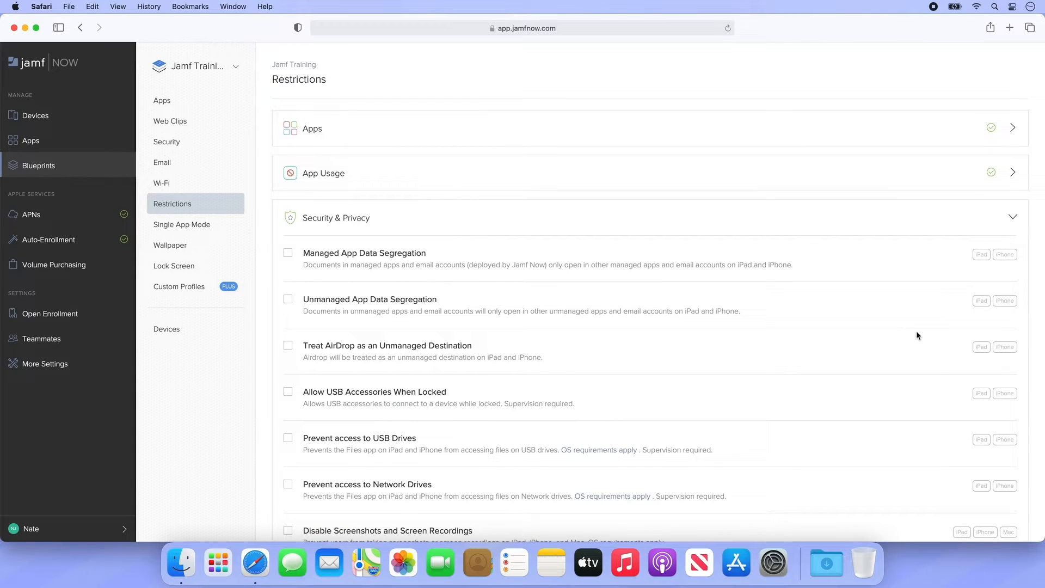
scroll("down", 3)
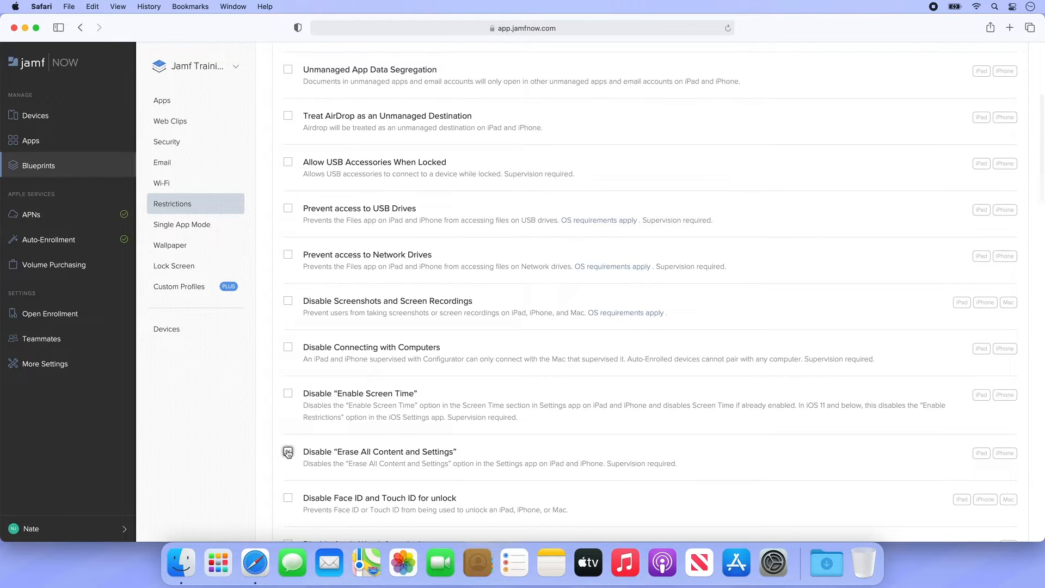
Under Email restrictions, prevent changes to accounts on devices.
scroll("up", 3)
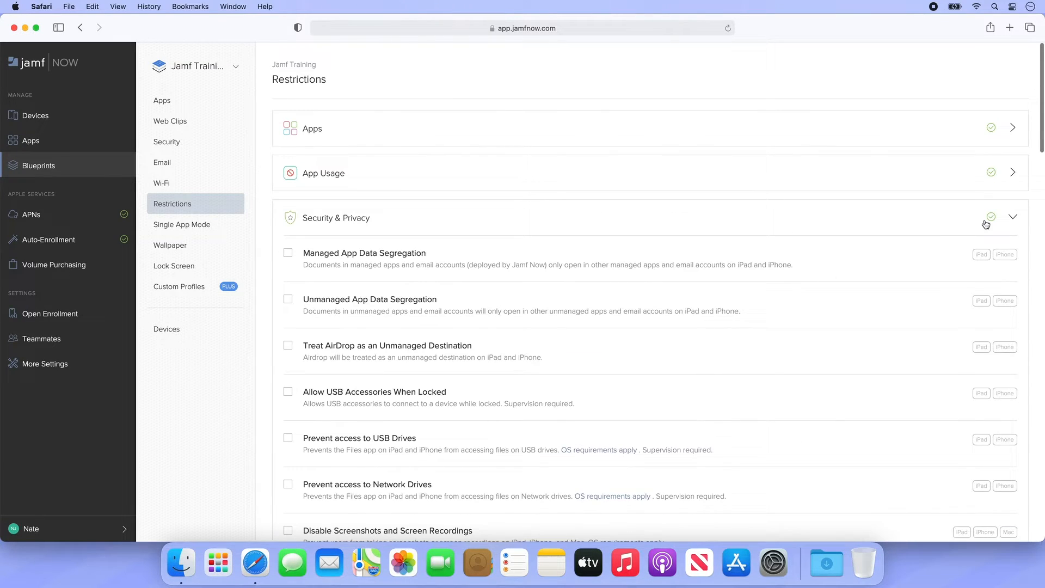
left_click(1013, 217)
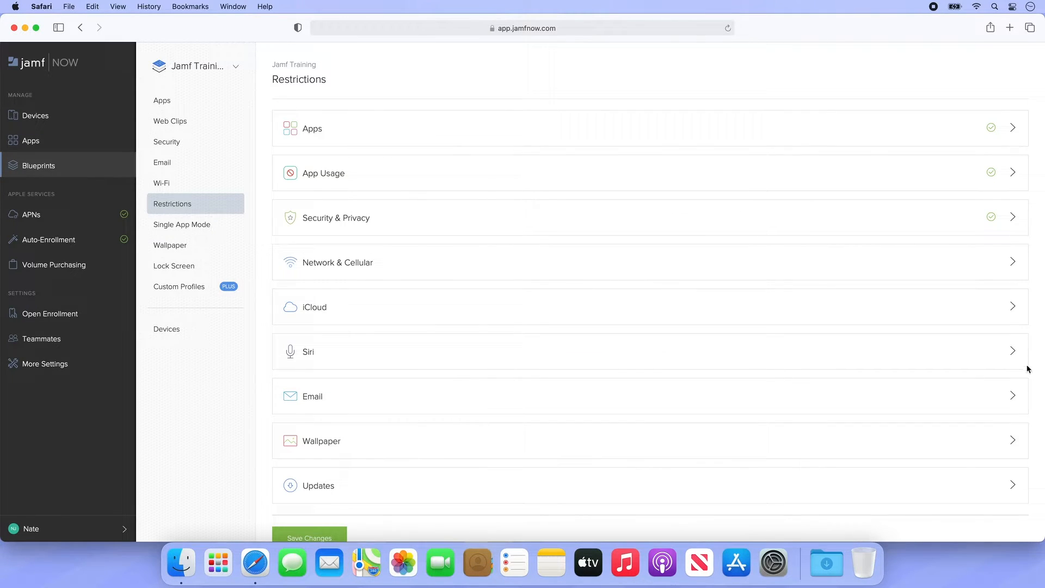
left_click(312, 396)
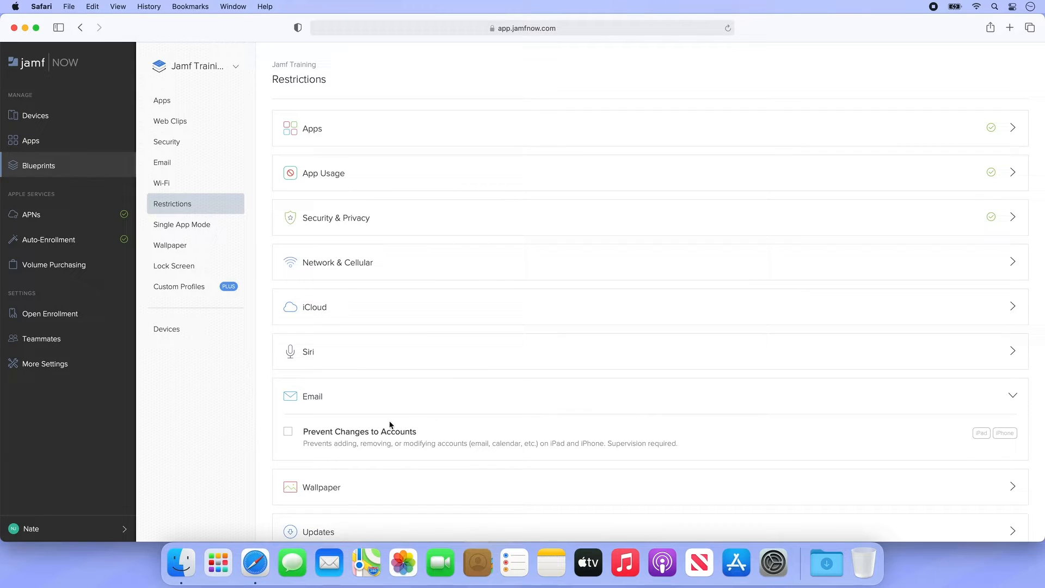
left_click(287, 431)
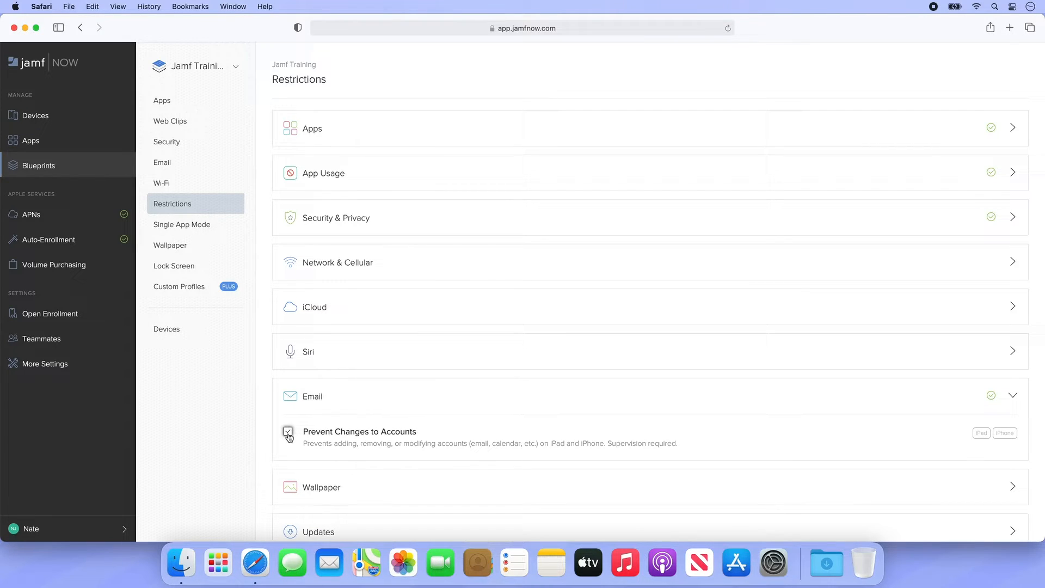
left_click(289, 431)
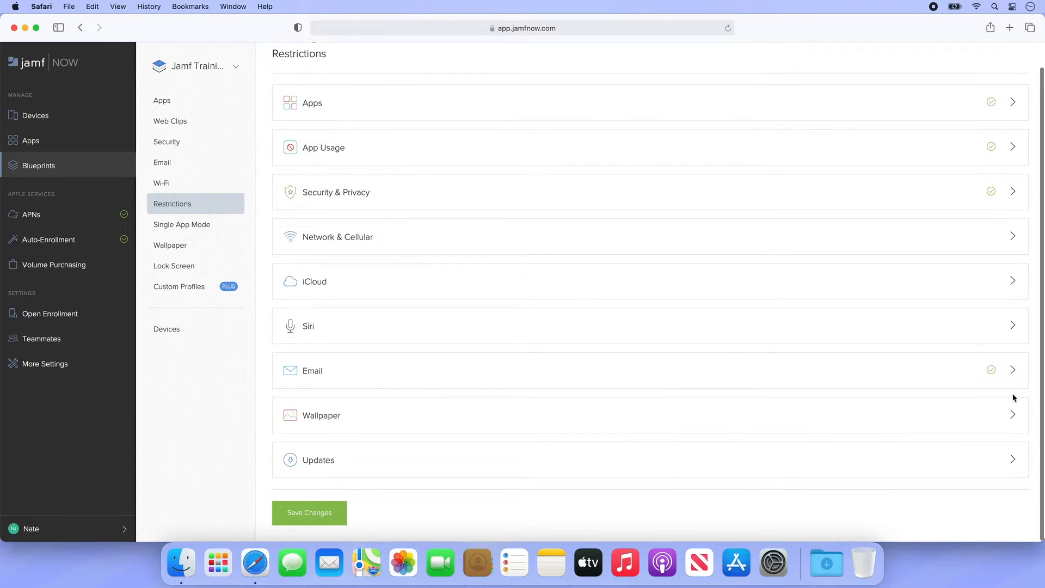
Save the restriction changes and move to Single App Mode settings.
left_click(308, 512)
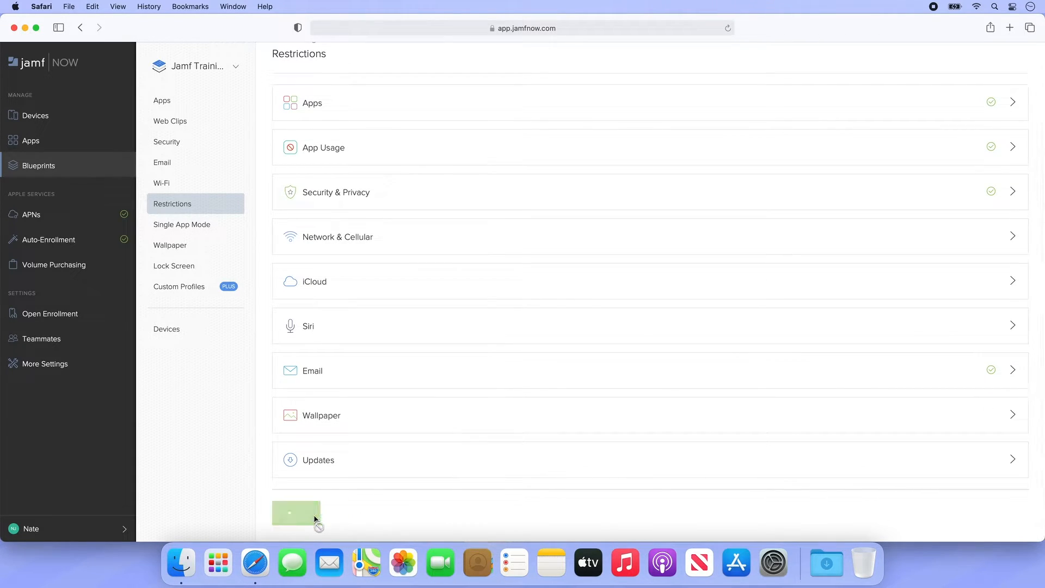
left_click(308, 513)
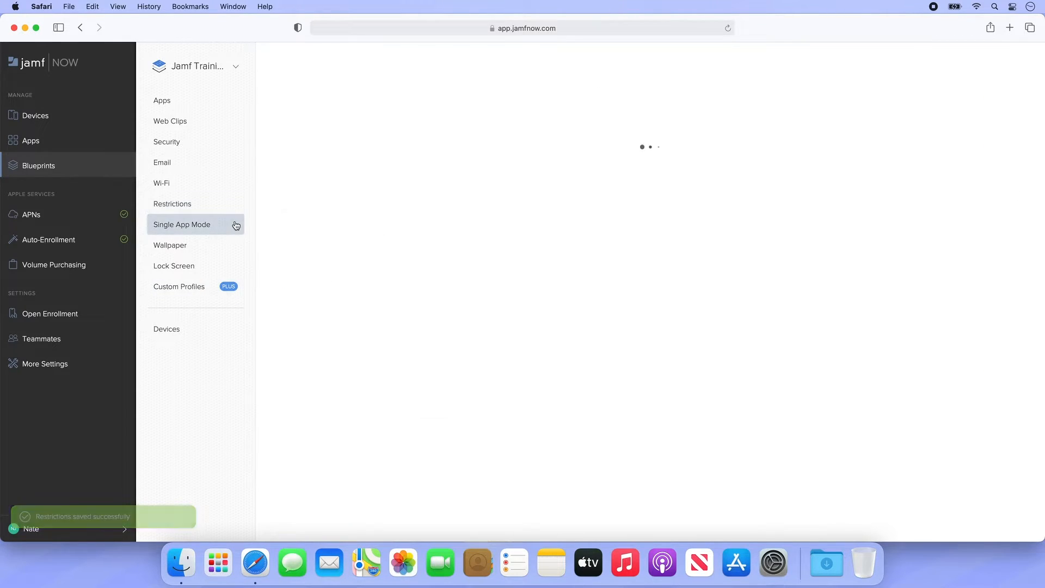
left_click(182, 224)
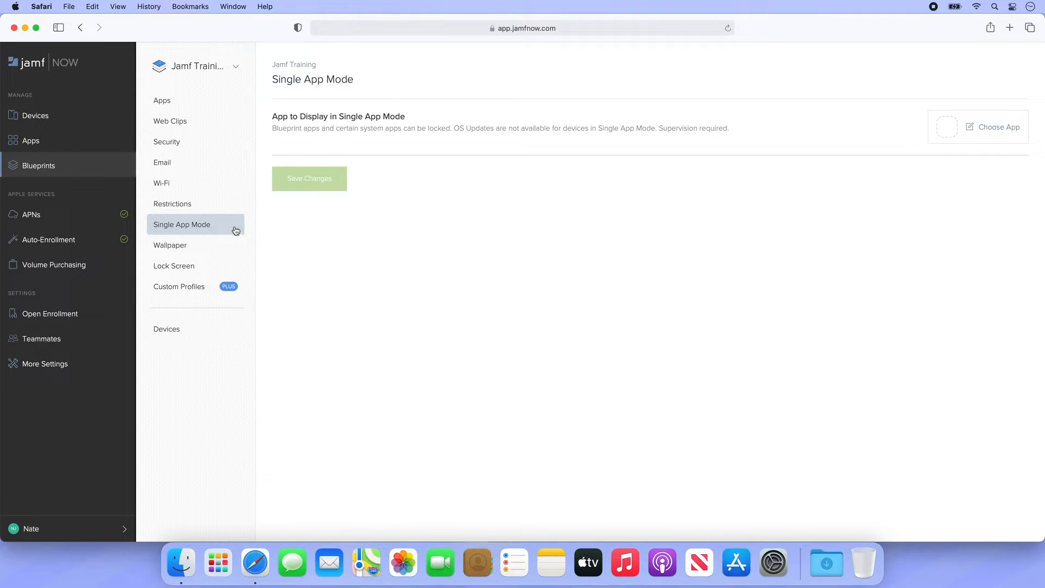
Set JamfMinneapolis as both the home screen and lock screen wallpaper and save the changes.
left_click(170, 245)
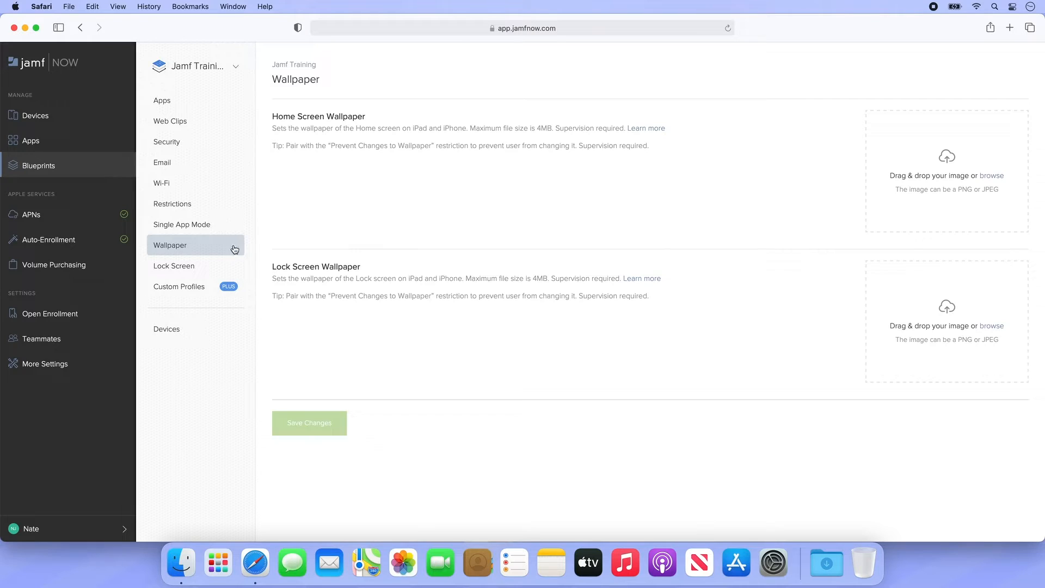
left_click(992, 175)
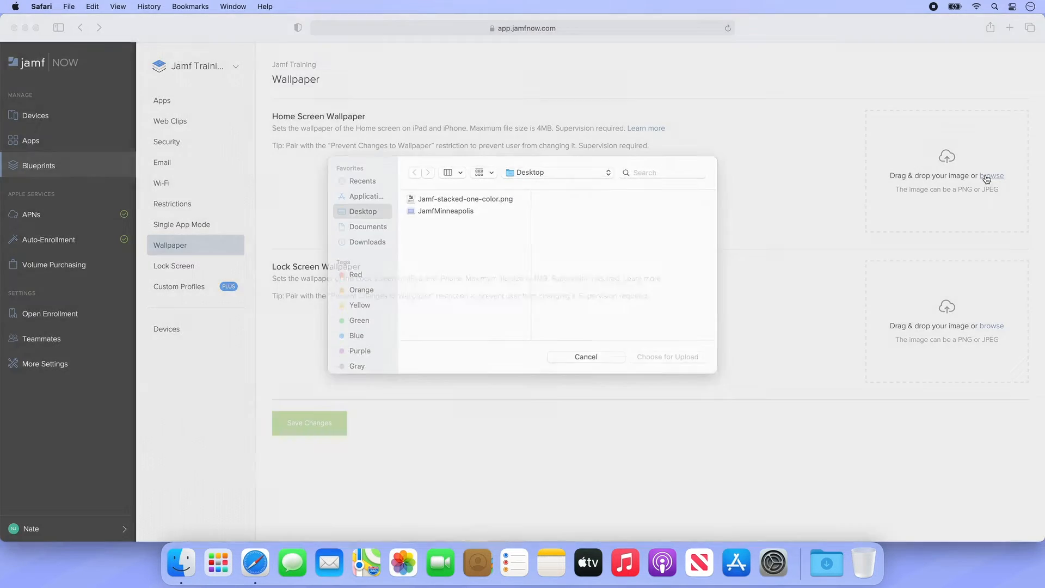
left_click(667, 357)
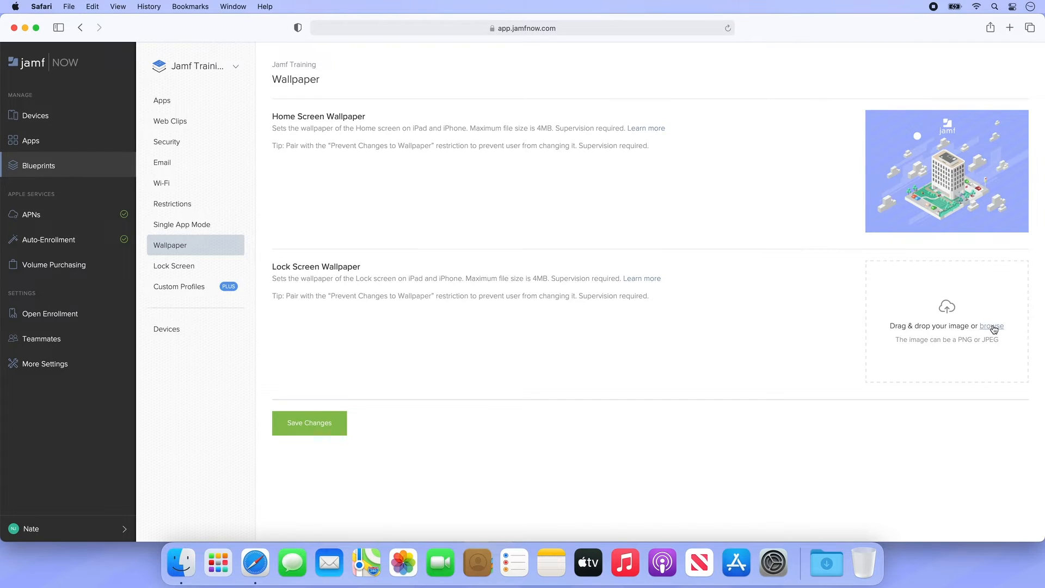
left_click(992, 326)
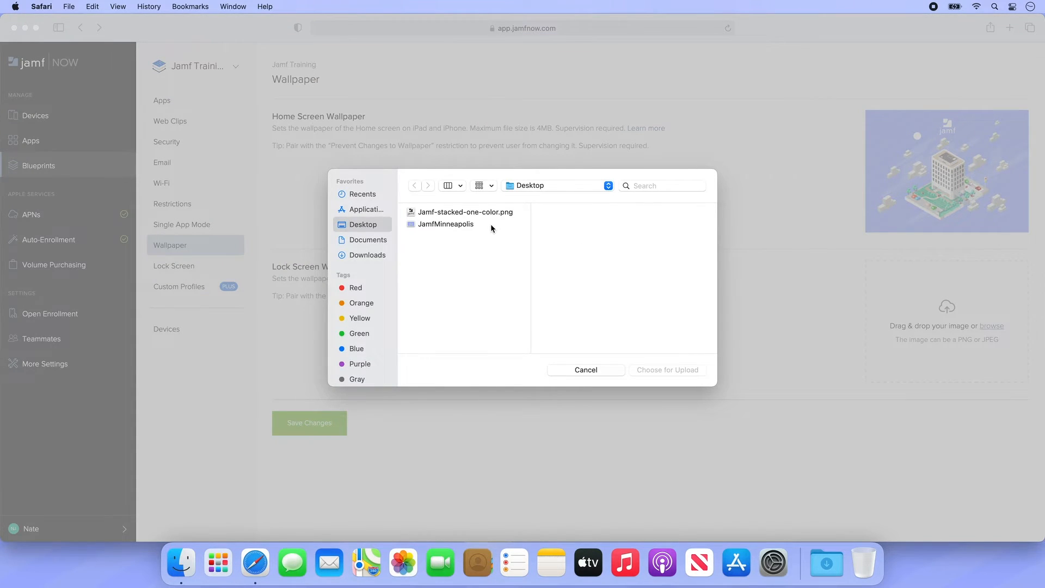
left_click(586, 370)
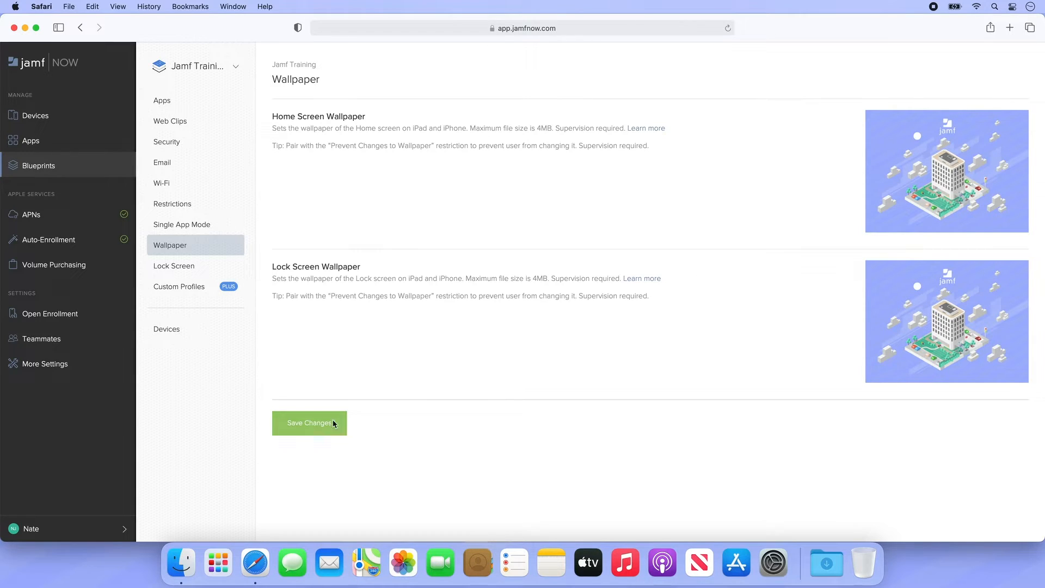
left_click(308, 423)
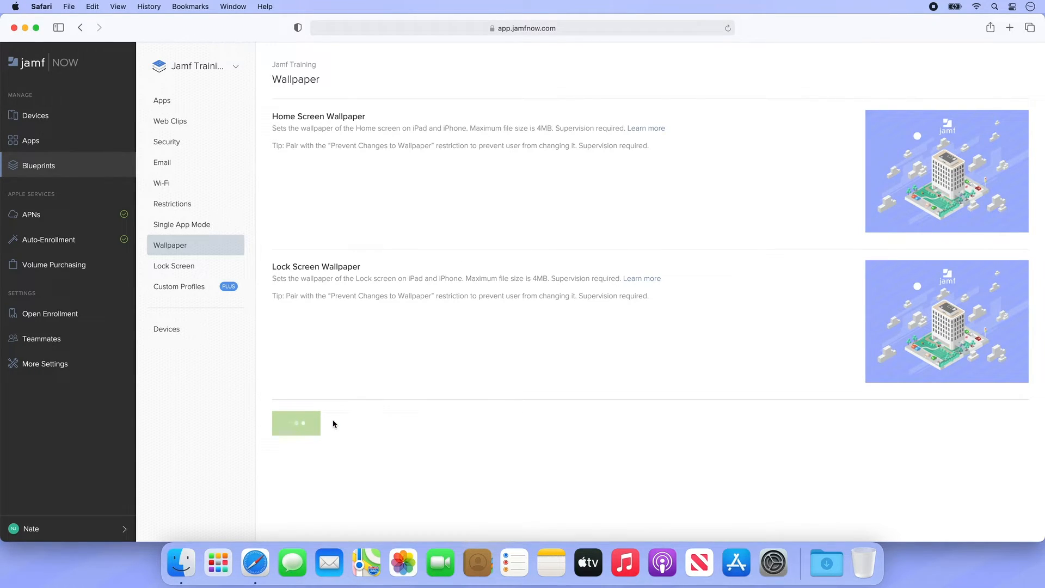
left_click(308, 422)
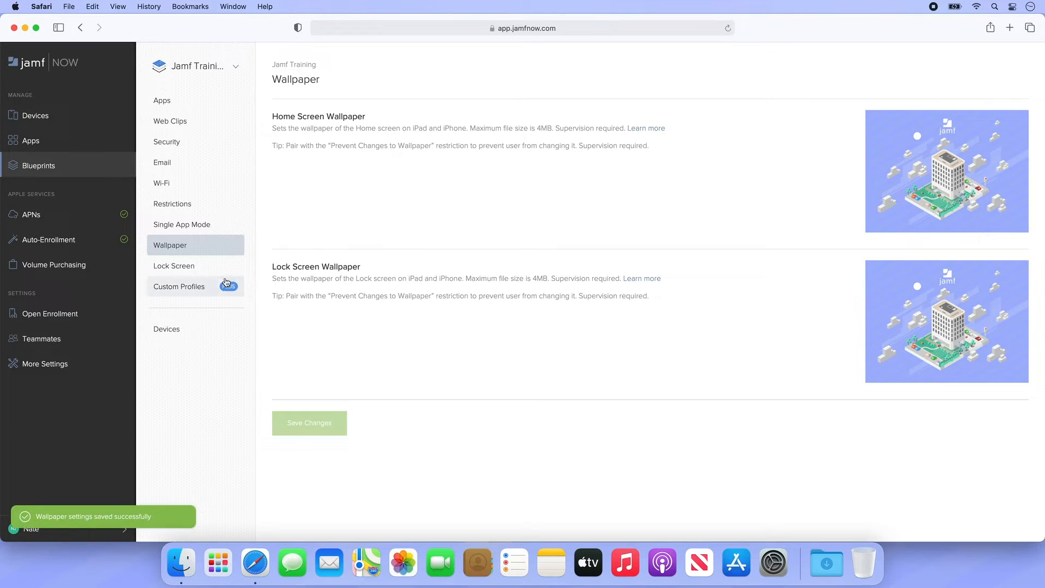
Save a lock screen message asking that the device be returned to the Jamf Training team.
left_click(175, 266)
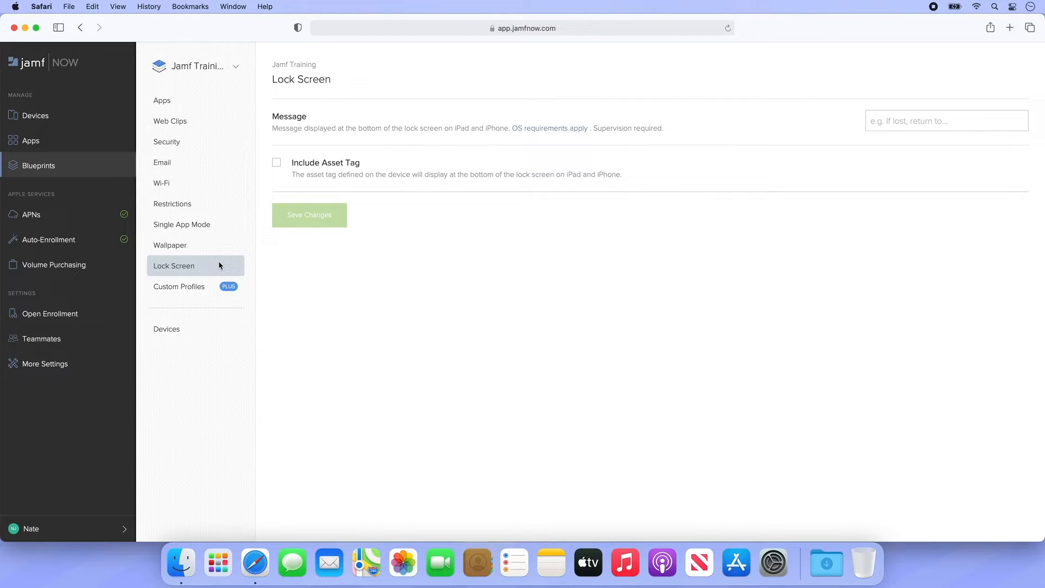
type("P")
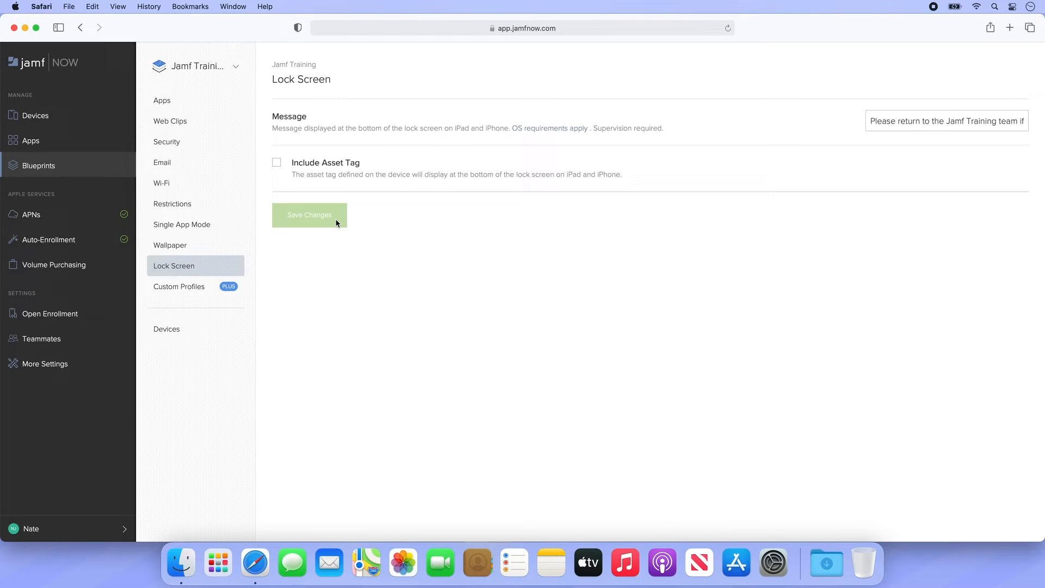
left_click(310, 214)
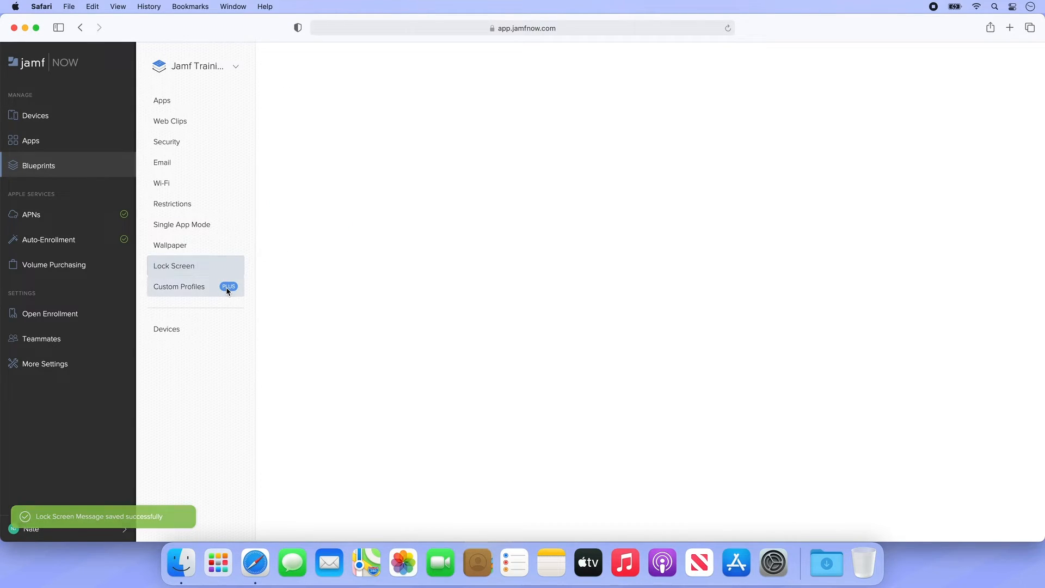
Review Custom Profiles (requires Jamf Now Plus), then move to the blueprint's Devices section.
left_click(179, 286)
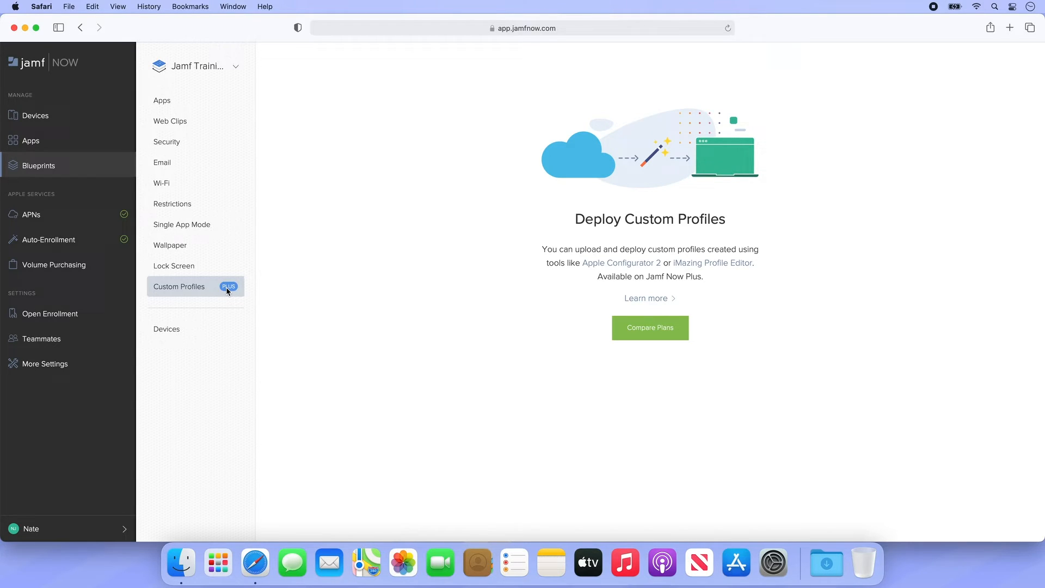
left_click(167, 329)
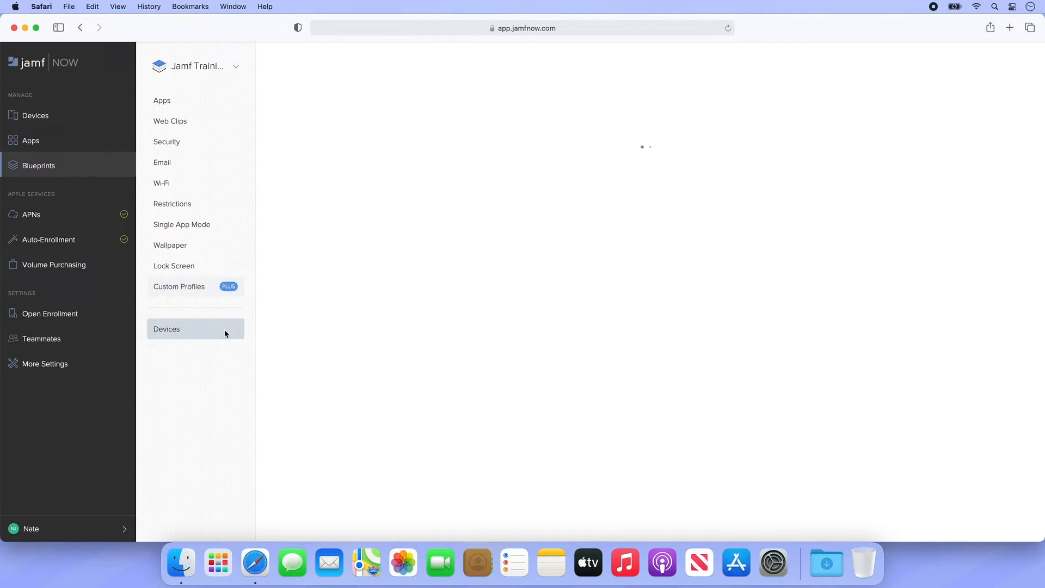
Add the iPad mini 4 to the Jamf Training blueprint from the Add Device panel.
left_click(165, 328)
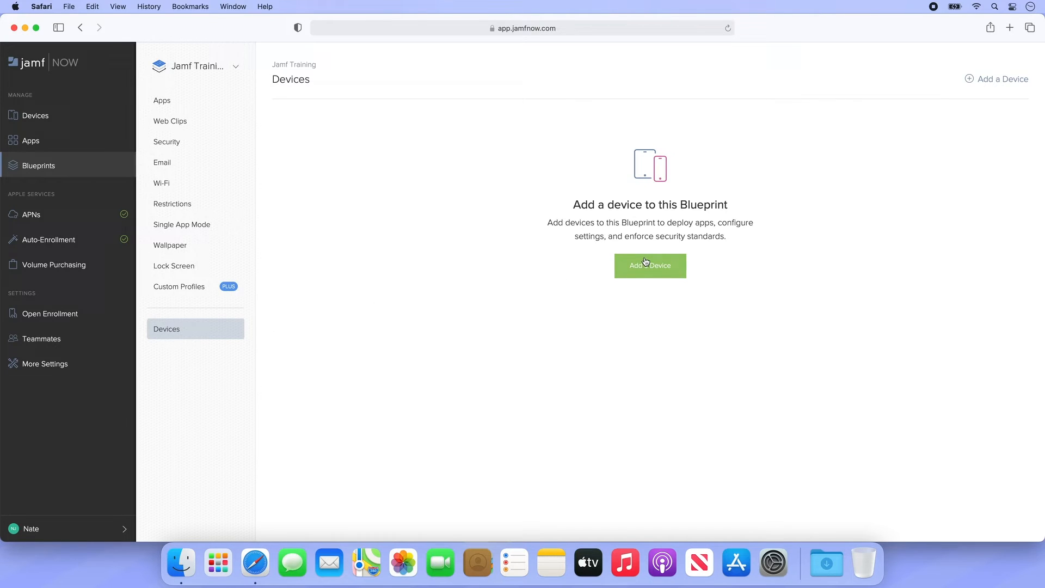
left_click(649, 266)
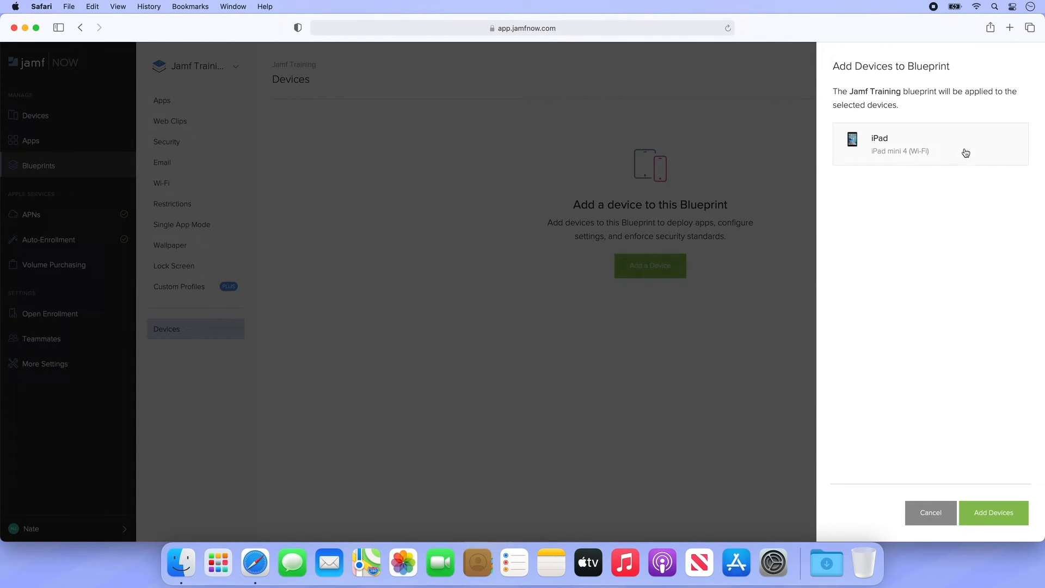
left_click(930, 144)
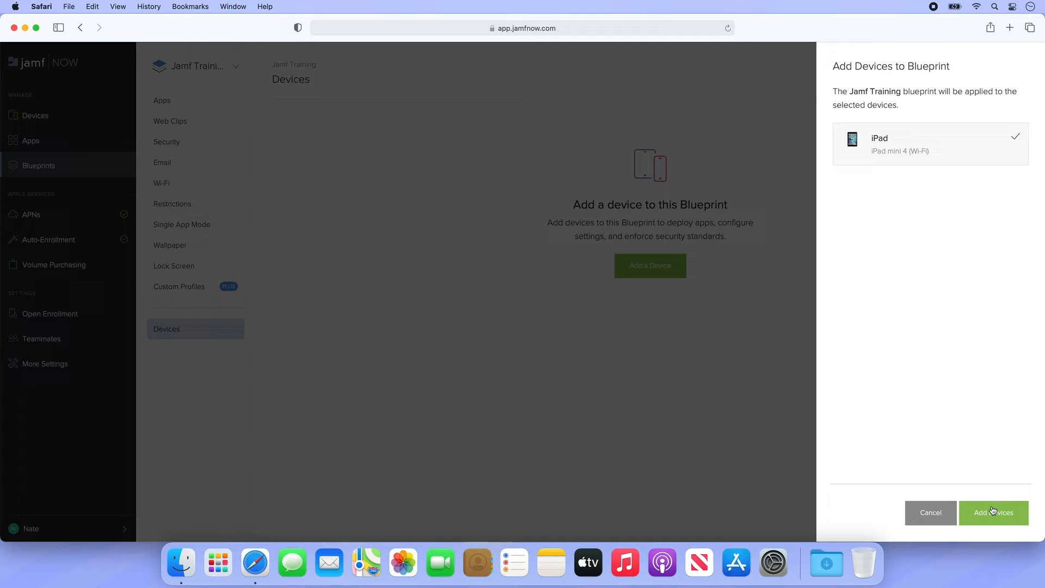
left_click(993, 512)
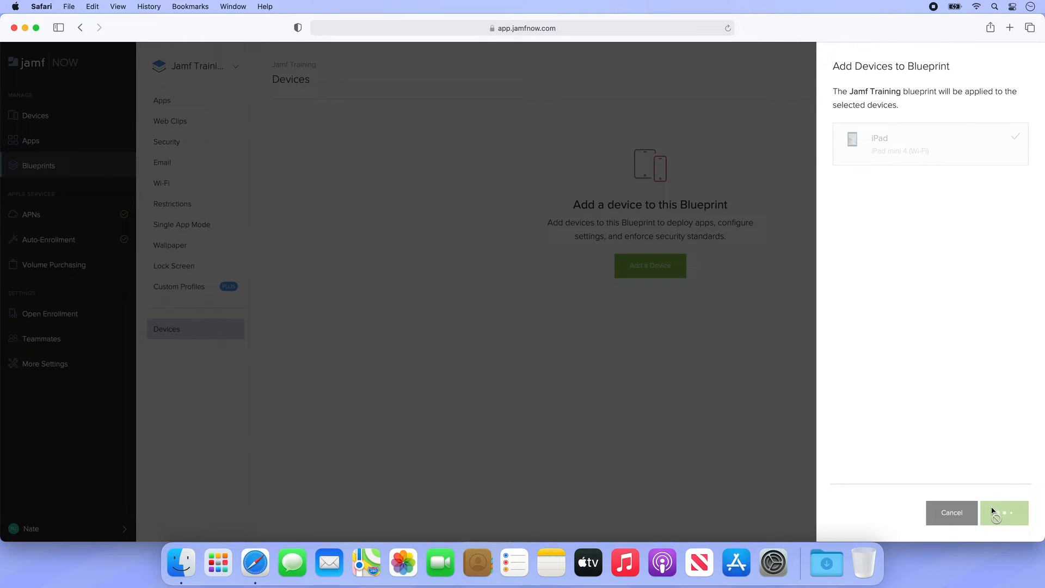
left_click(1003, 513)
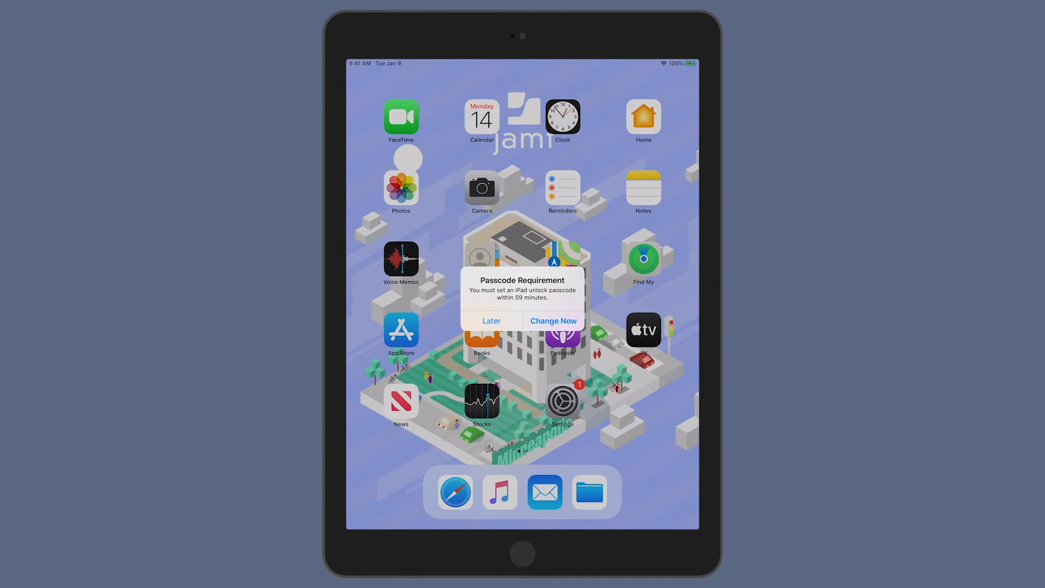
Choose Later on the passcode alert, then lock and wake the iPad to view its lock screen.
left_click(491, 320)
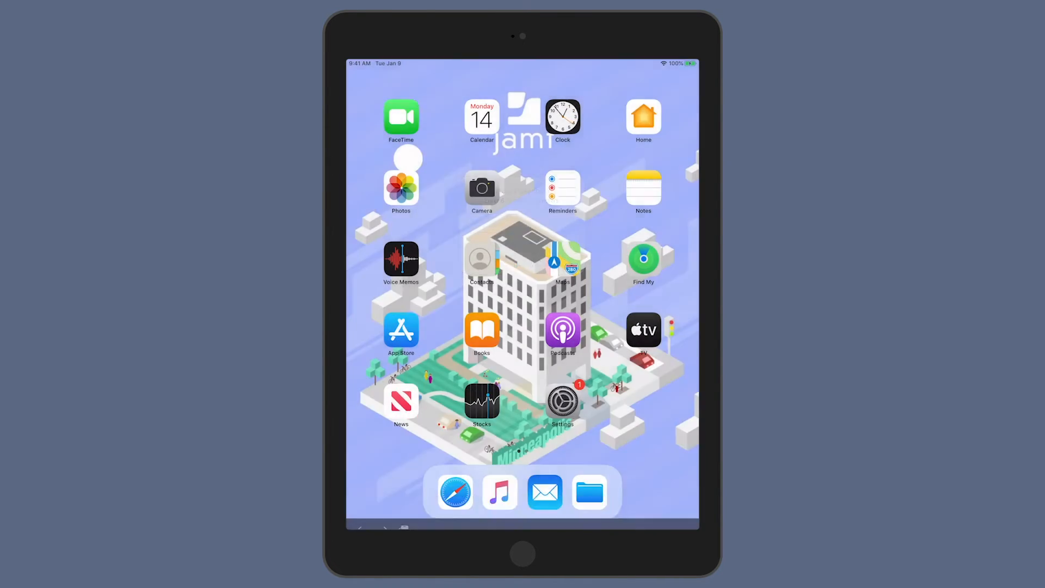
key("power")
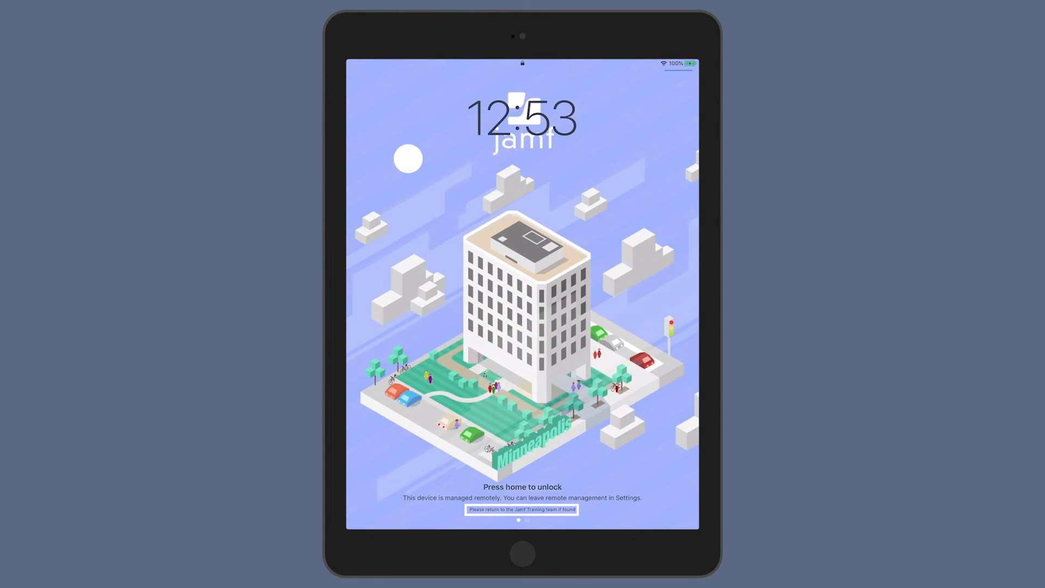
key("home")
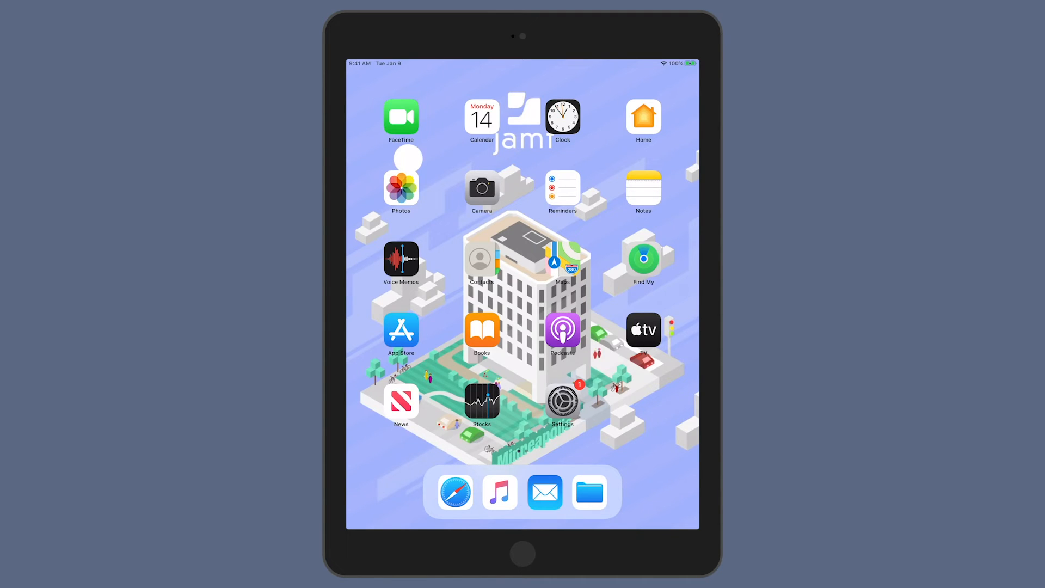
Check Settings for JAMF supervision, return home and swipe to the page with the Jamf Nation web clip.
left_click(563, 402)
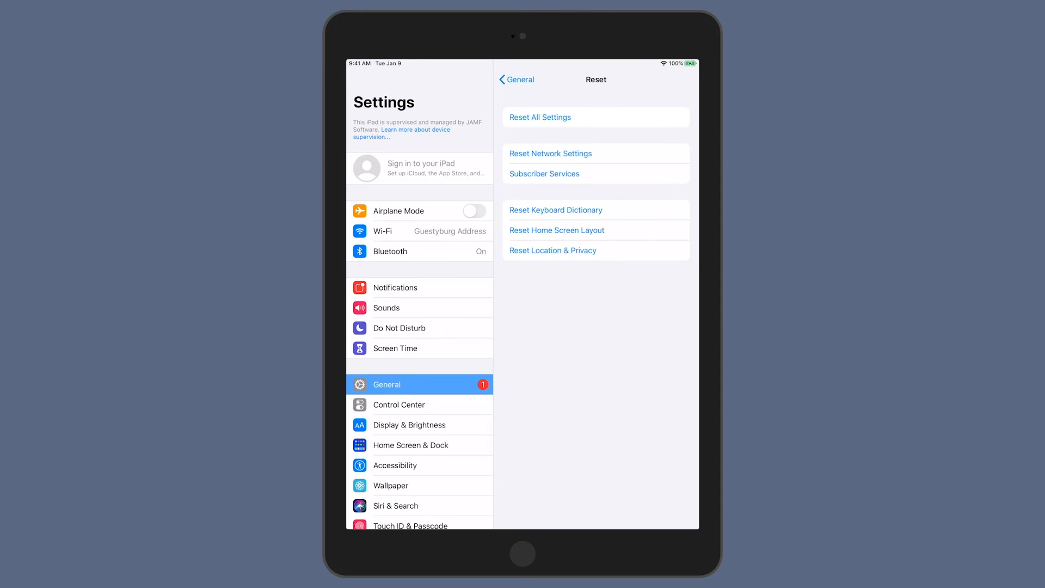
left_click(522, 552)
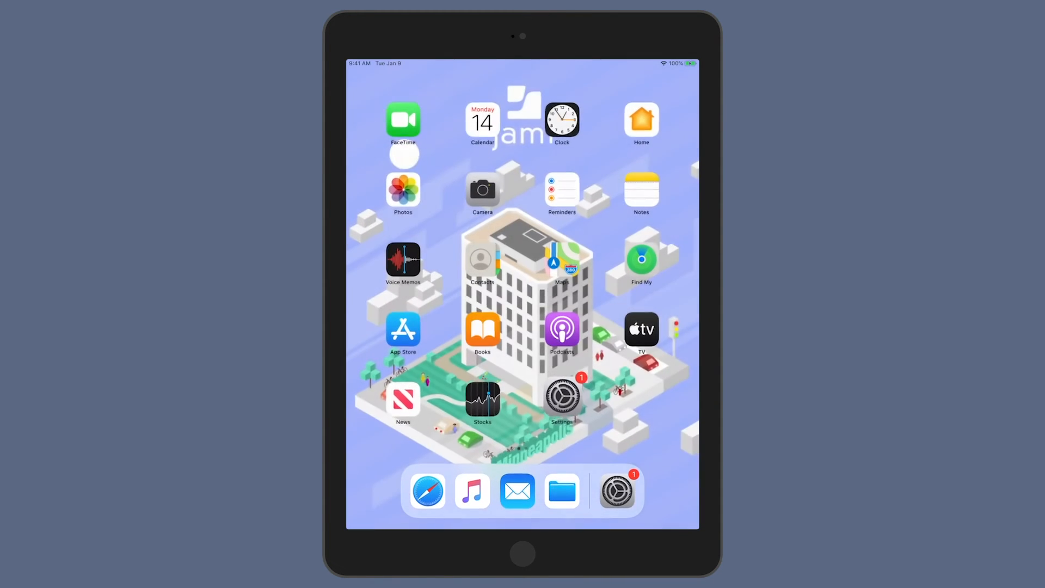
scroll("left", 3)
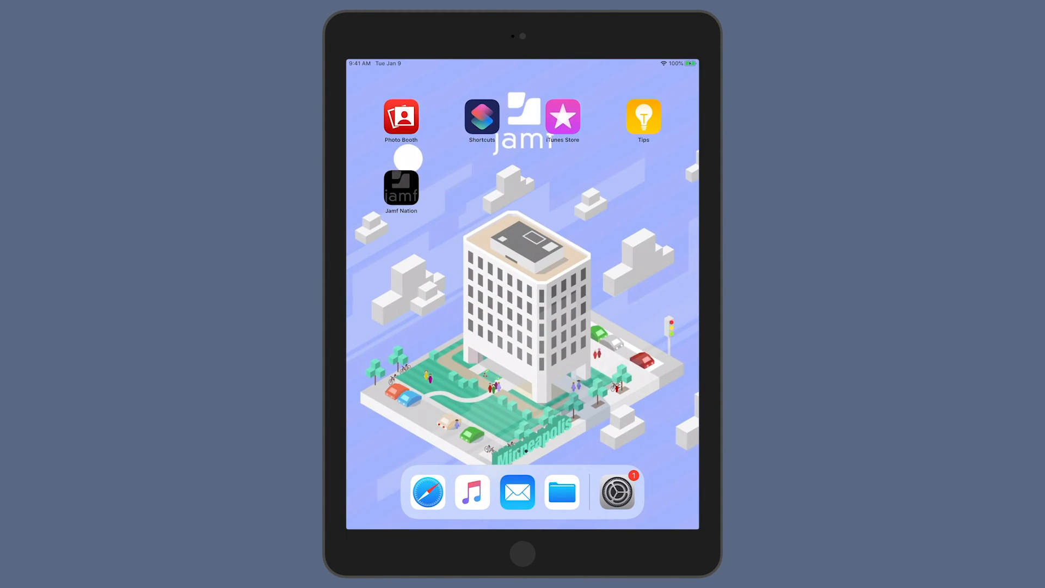